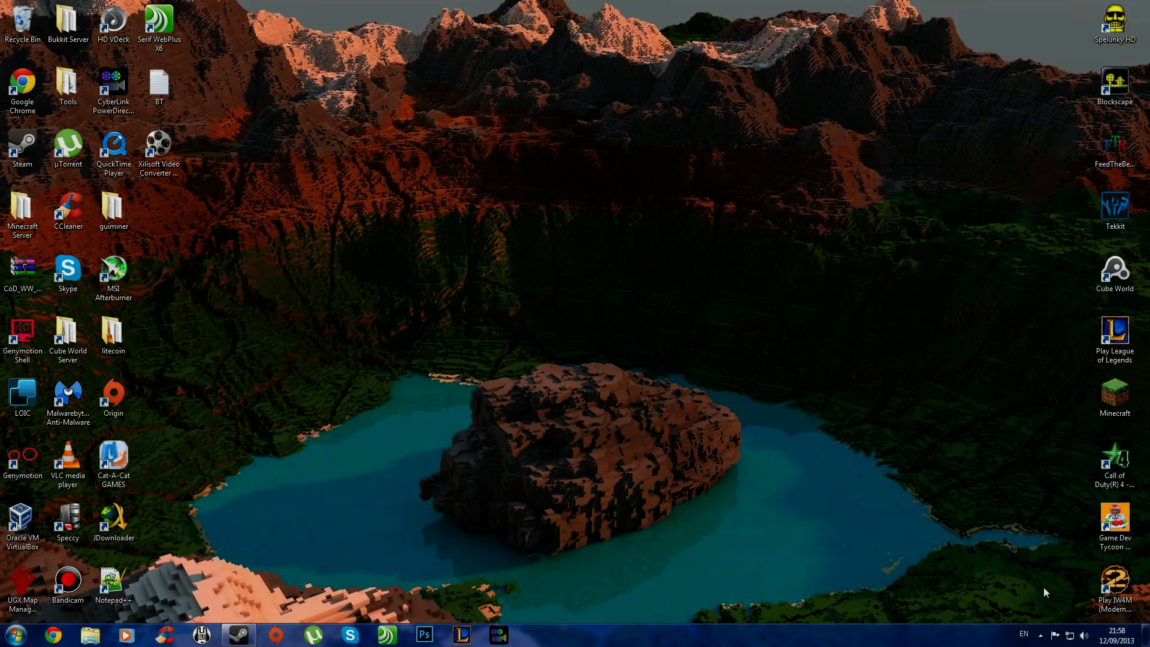
mouse_move(793, 562)
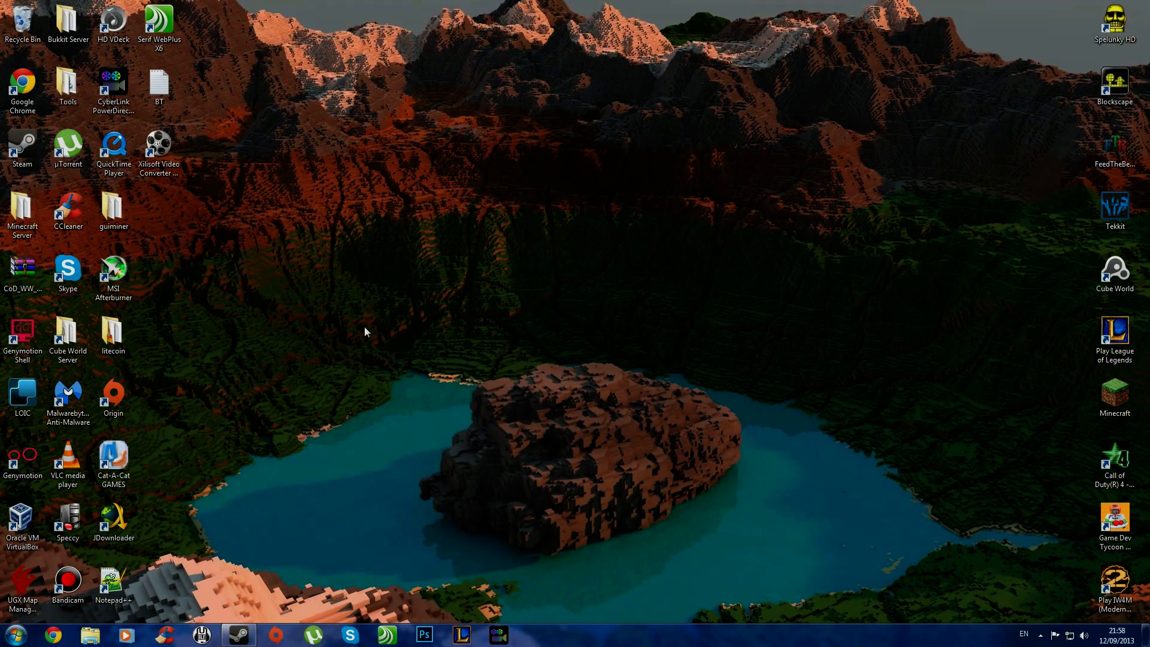
Search Start for 'firewall' and open the Windows Firewall allowed programs settings
click(9, 631)
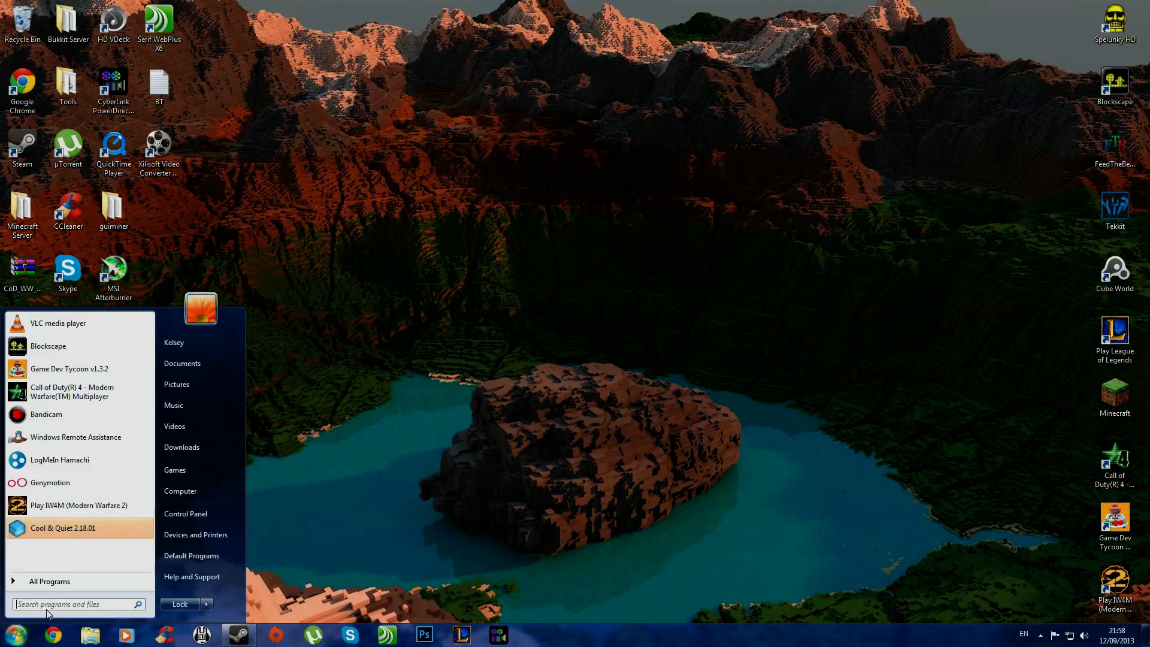
text(firewall)
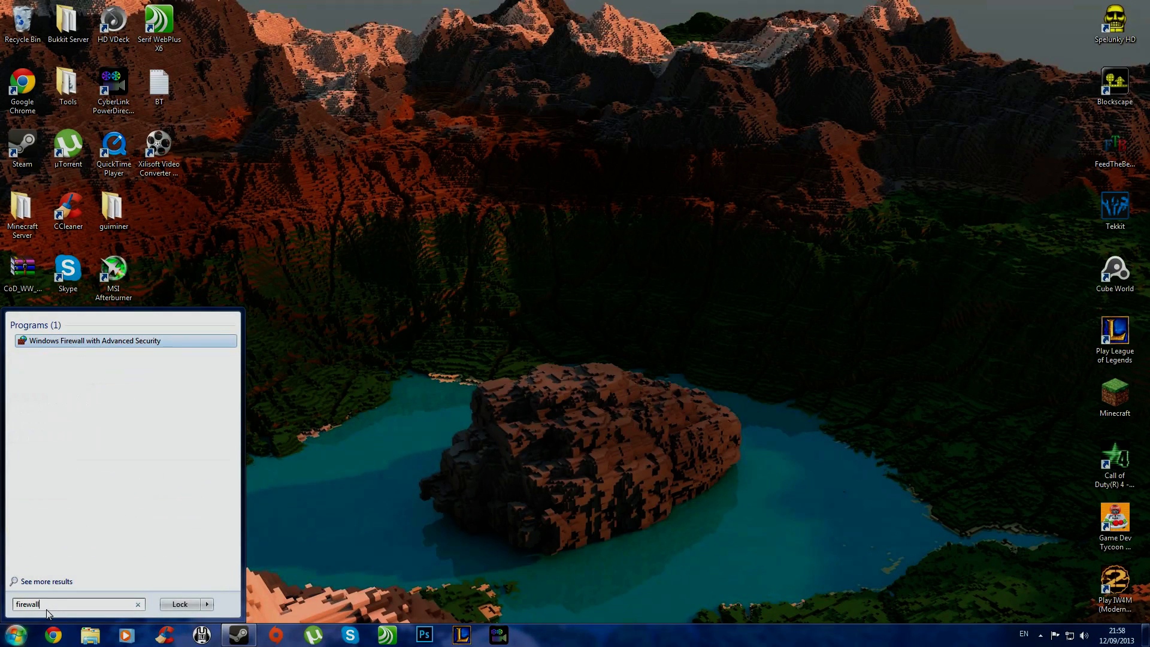
click(94, 340)
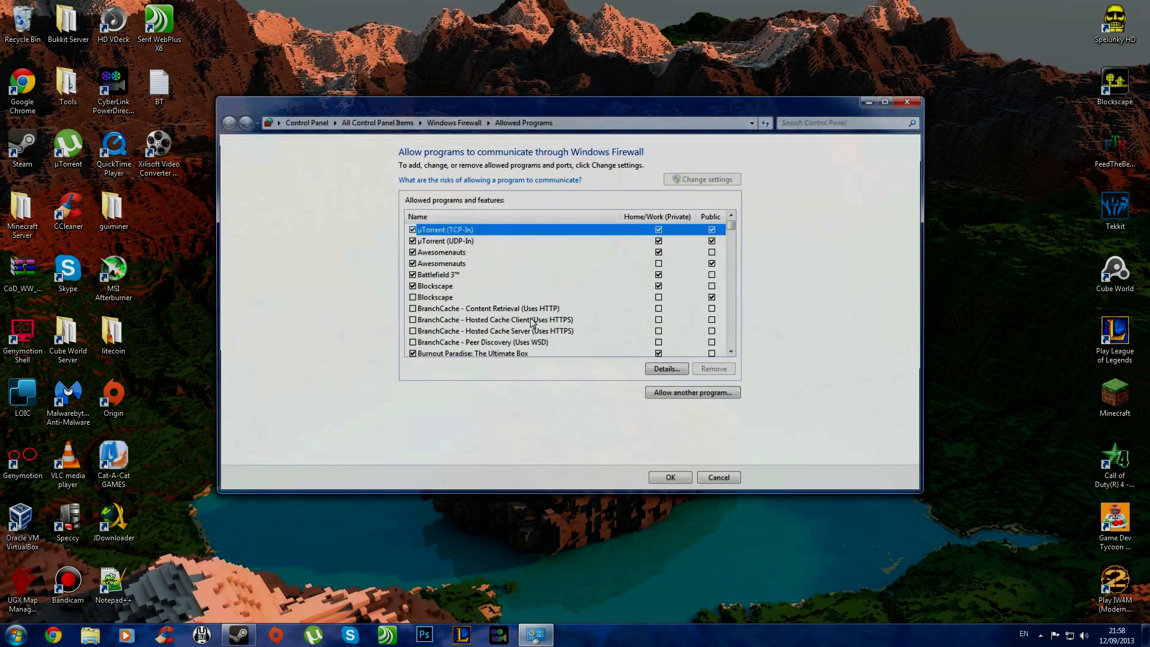
click(10, 632)
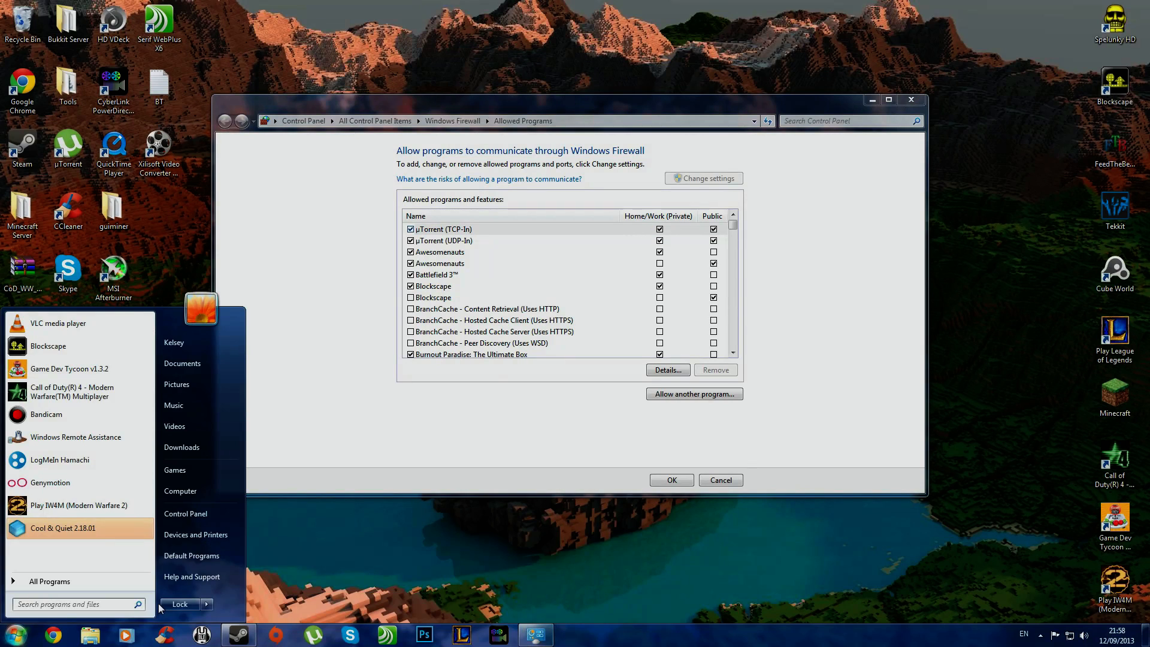
text(firewa)
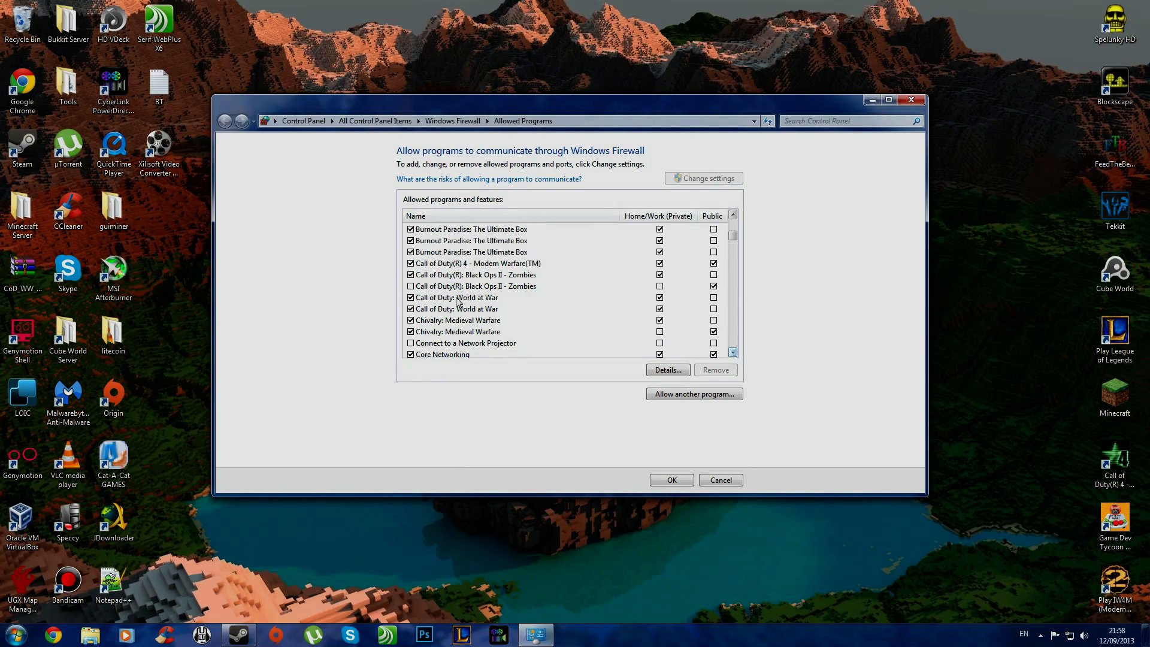
mouse_move(504, 275)
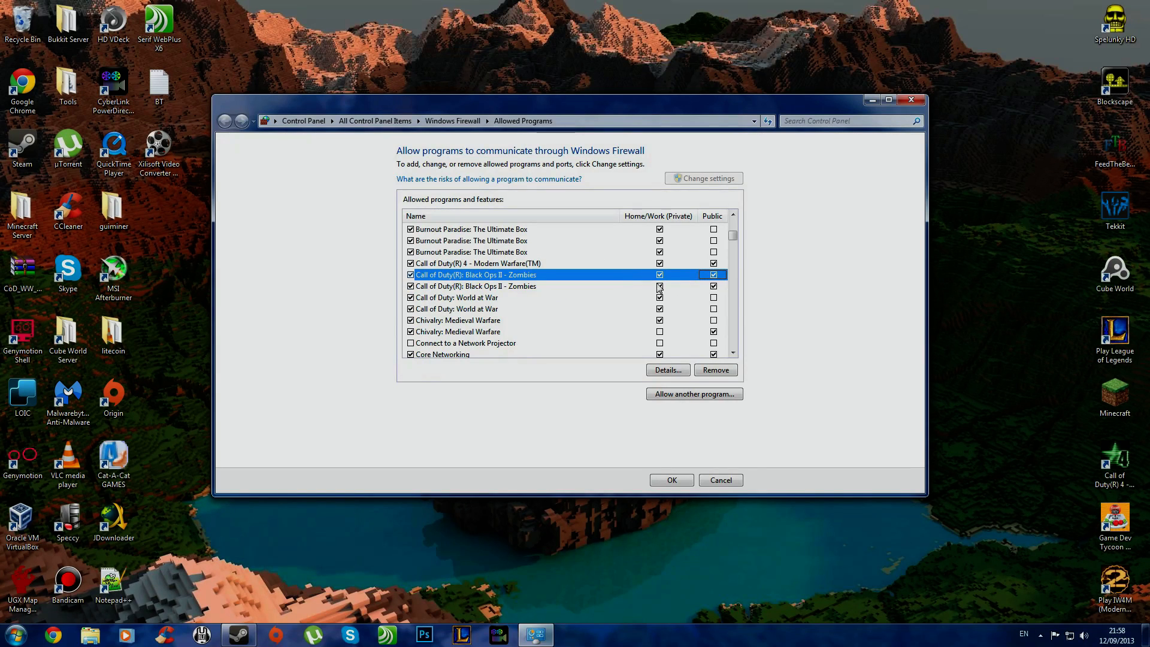
mouse_move(694, 263)
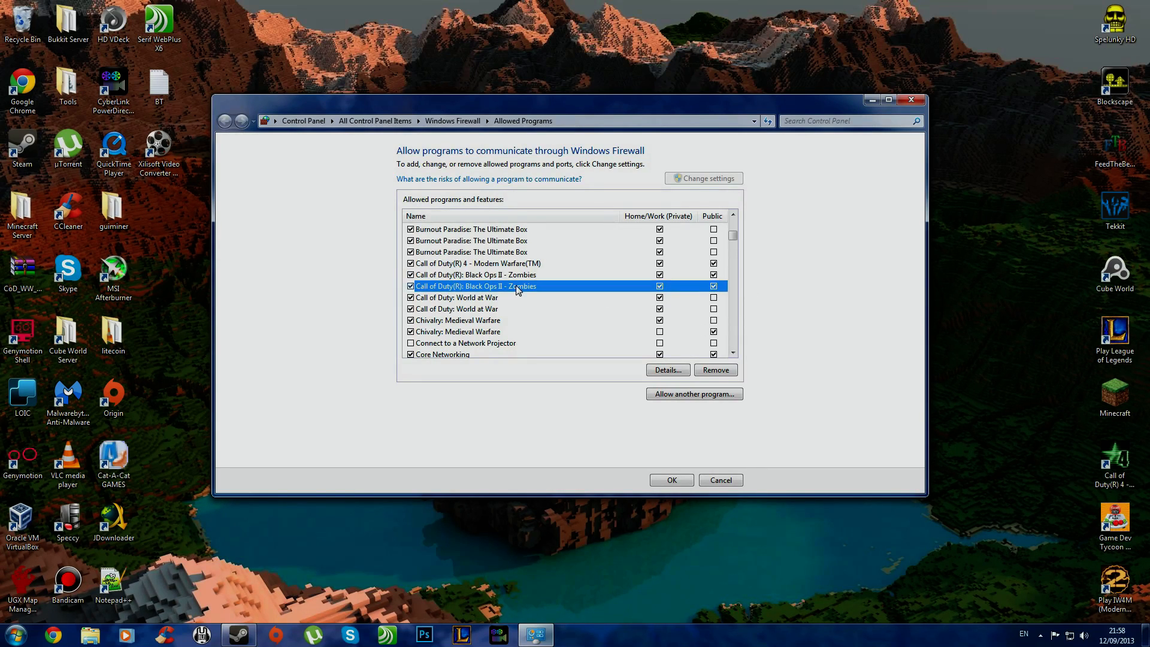
mouse_move(485, 282)
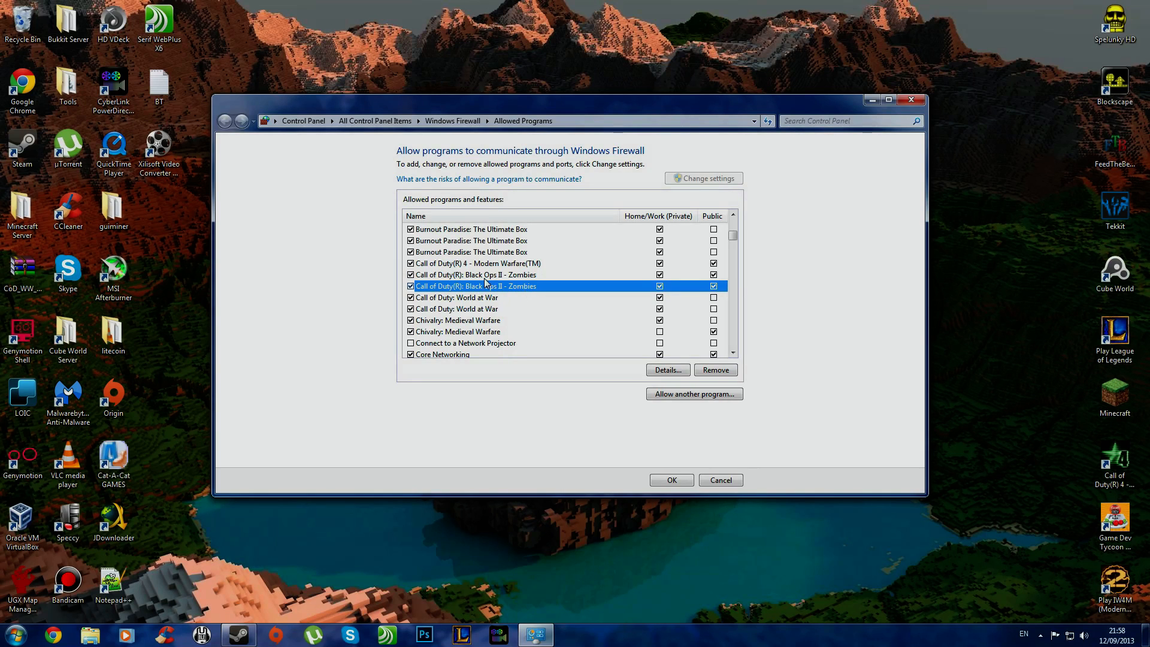
Allow the Black Ops II Zombies, Call of Duty 4 and World at War entries on private and public networks
click(504, 274)
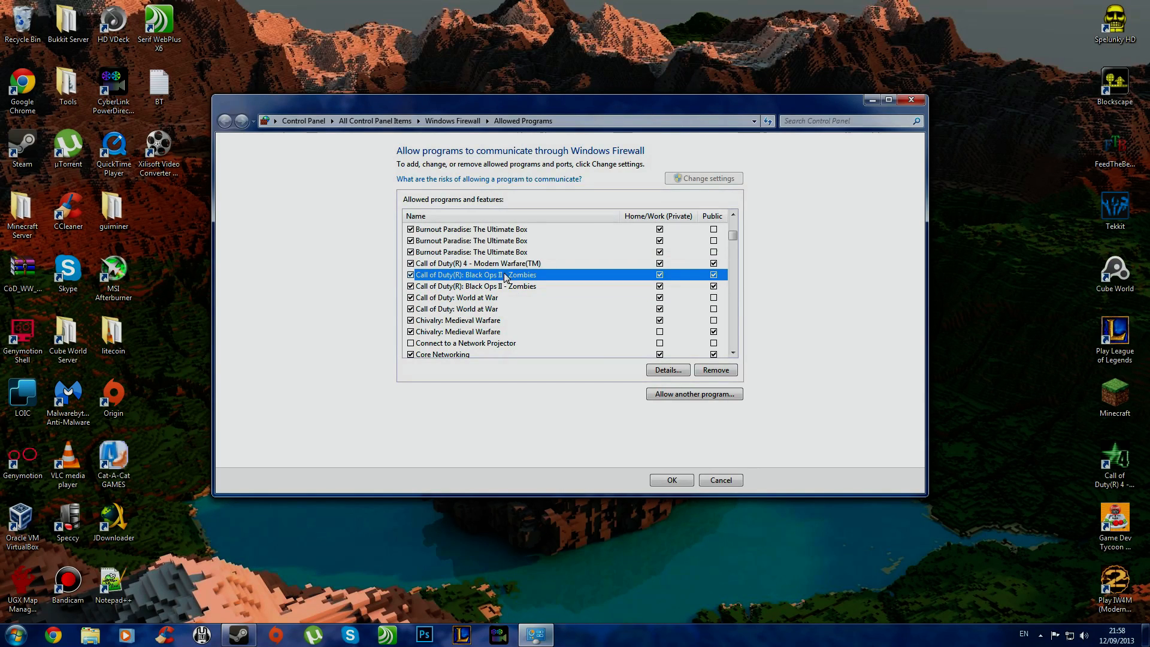
click(456, 308)
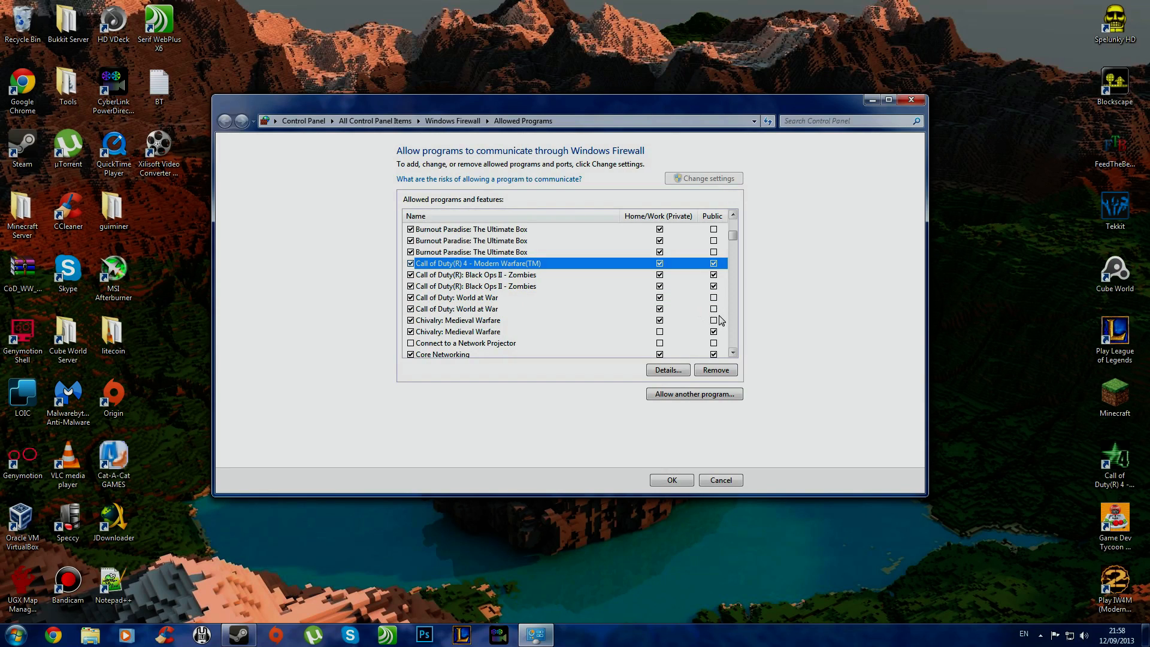
click(456, 297)
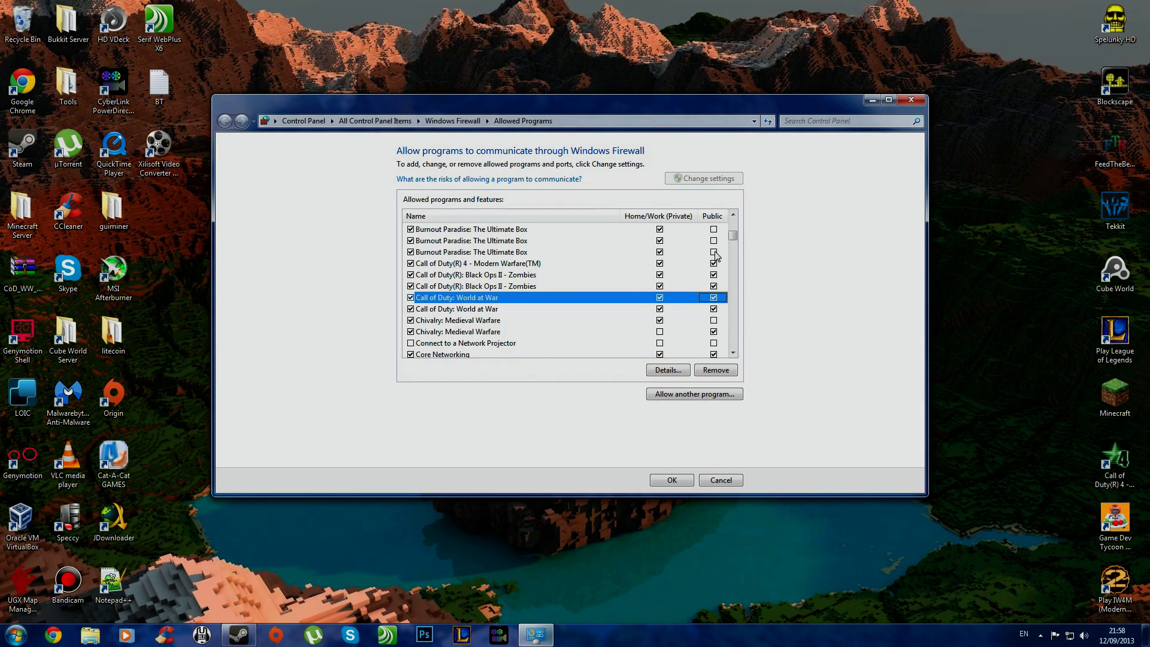
click(475, 275)
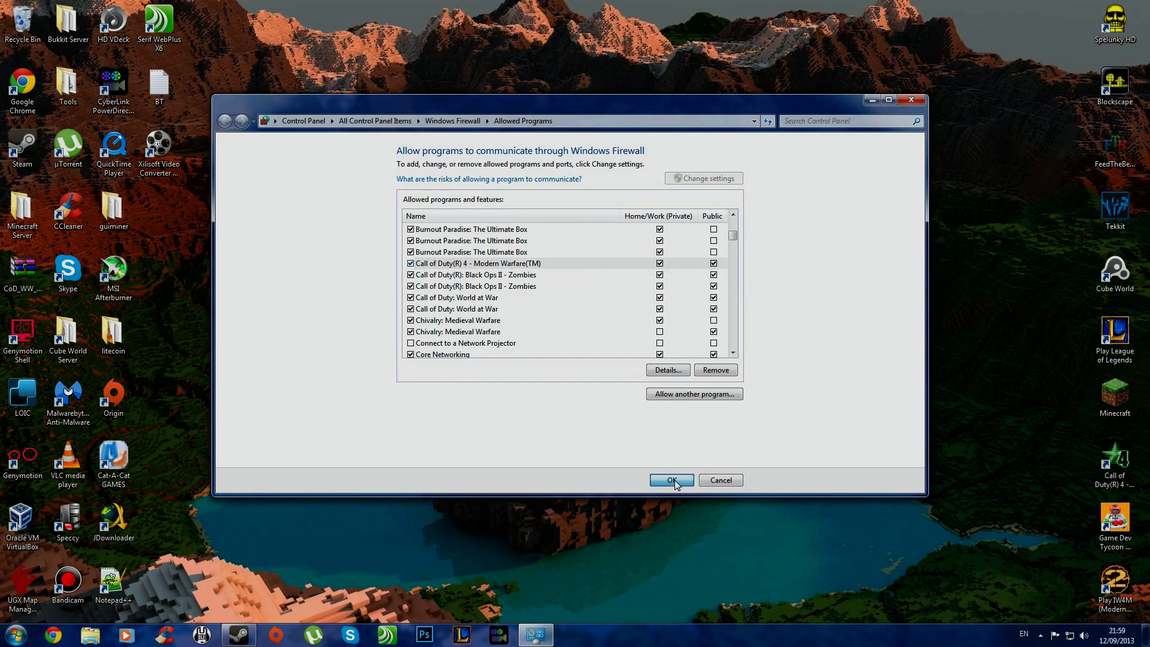
Save the firewall allowed-programs changes with OK
click(671, 480)
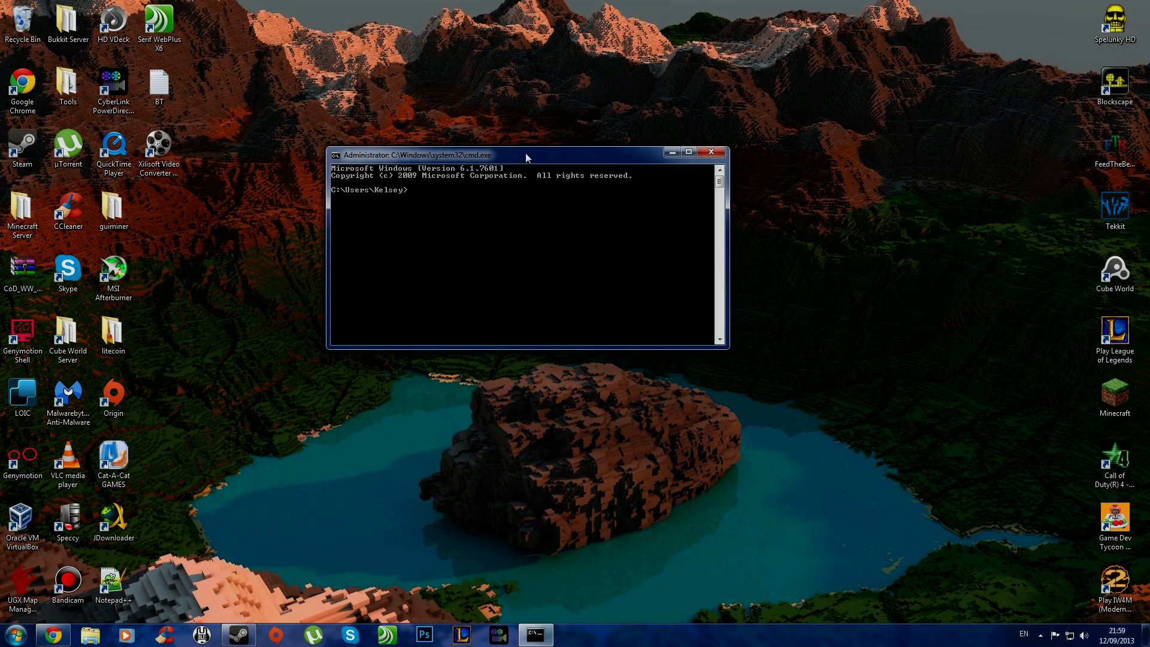
Run ipconfig and scroll to find IPv4 192.168.1.67 and gateway 192.168.1.254
text(ipconfig)
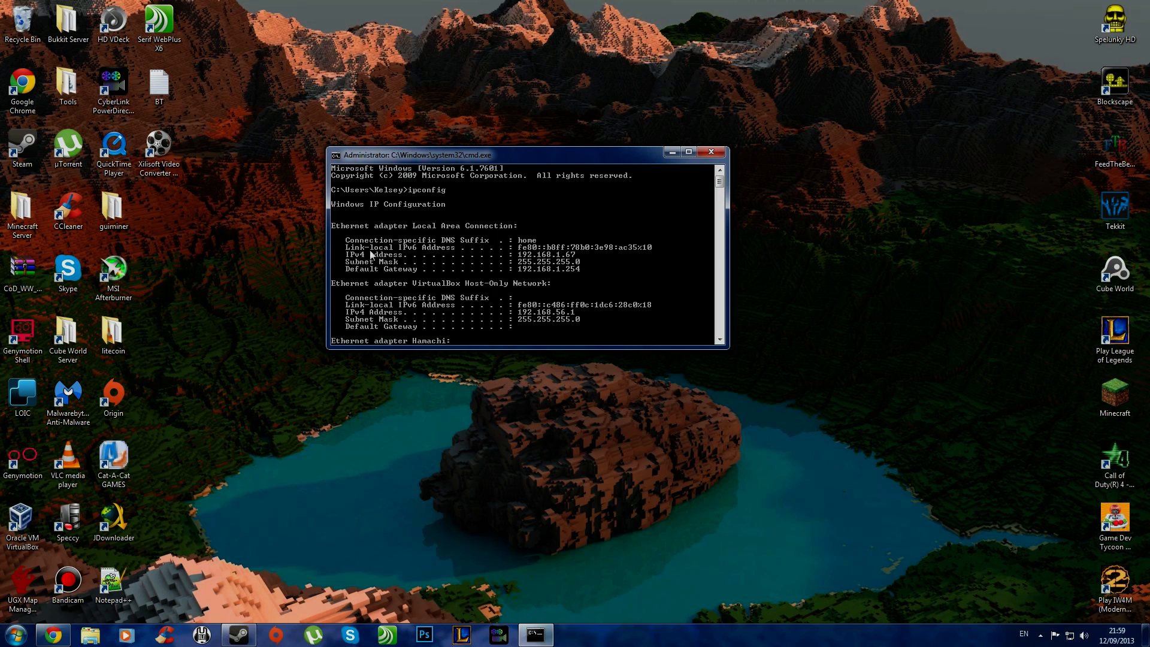
mouse_move(509, 272)
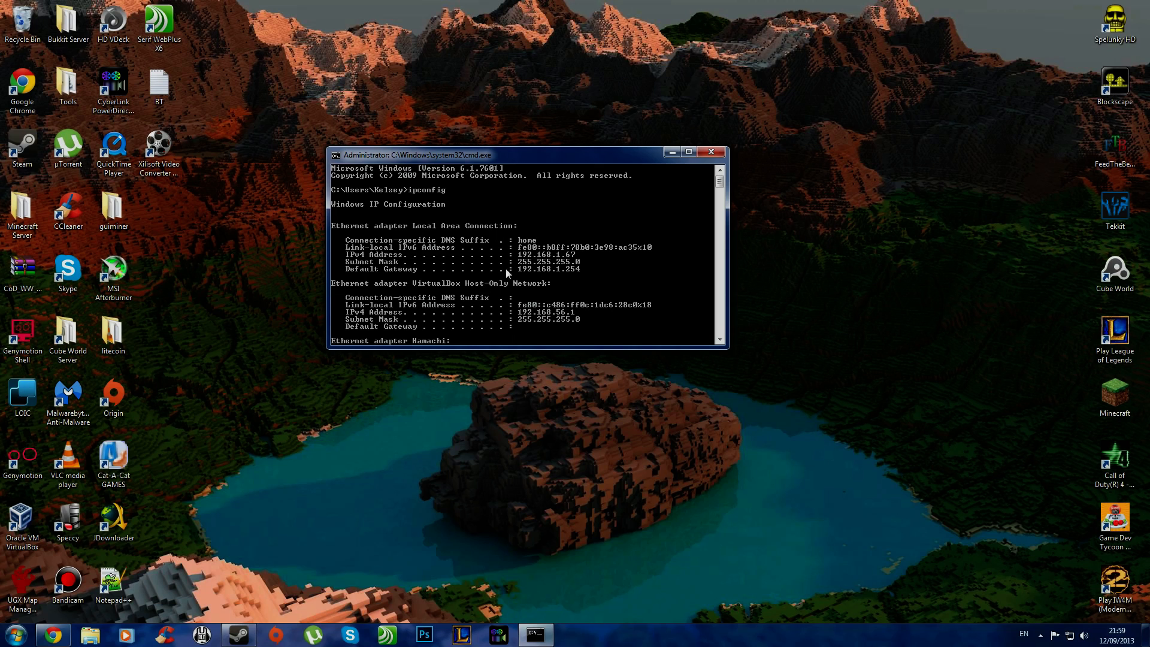
mouse_move(444, 311)
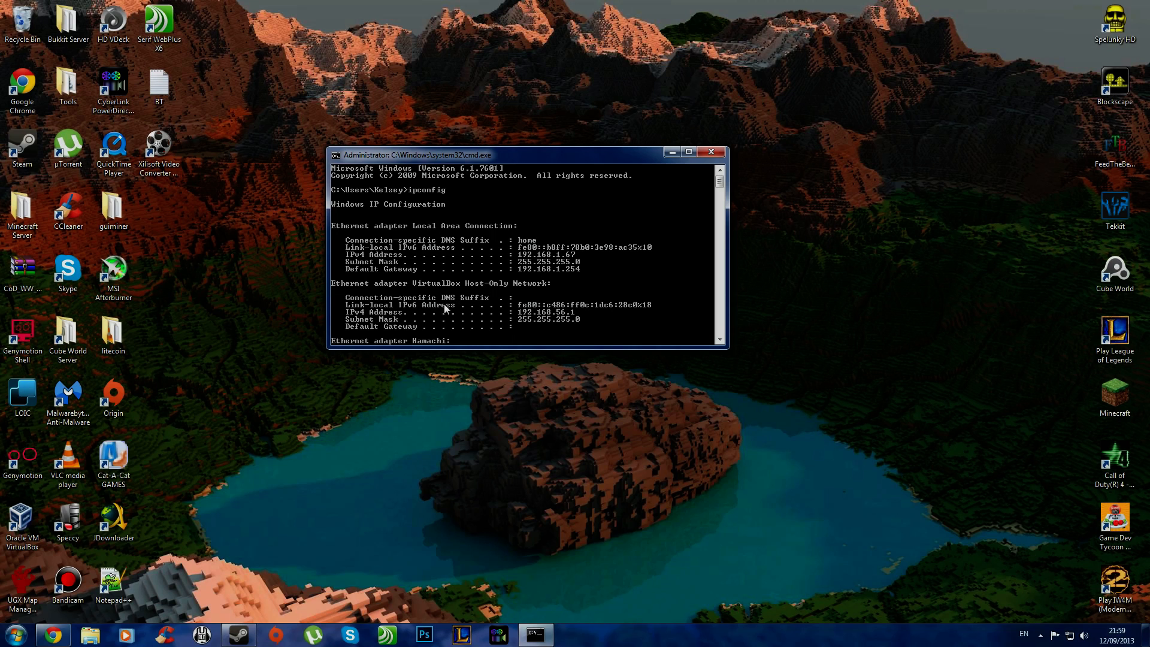
mouse_move(686, 329)
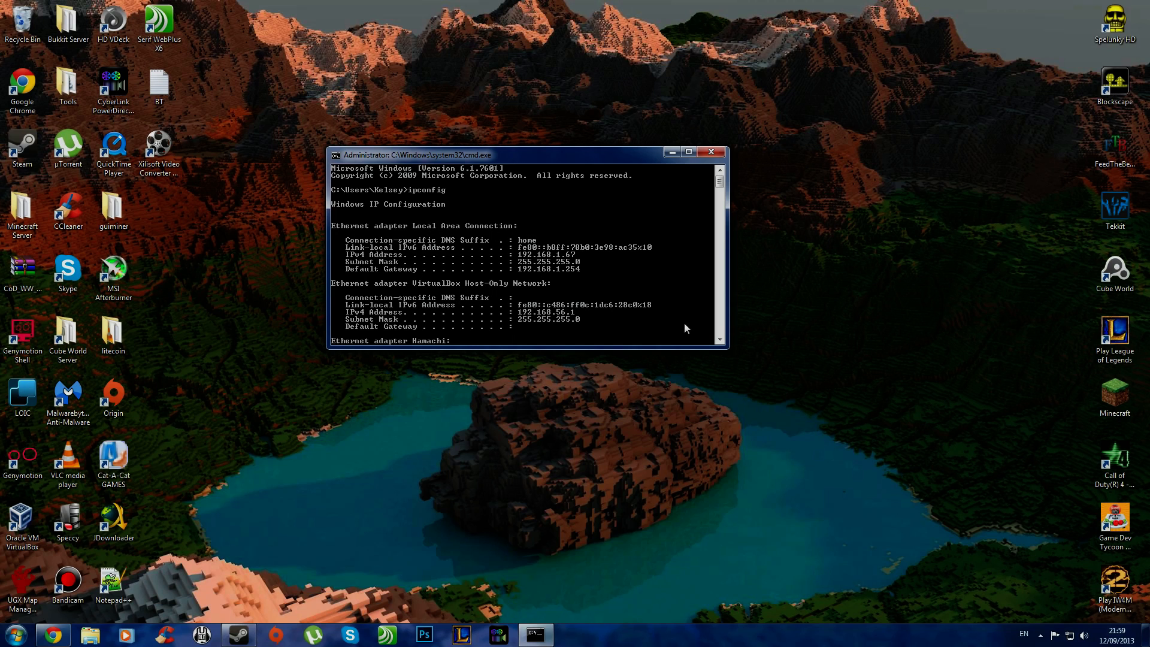
mouse_move(387, 296)
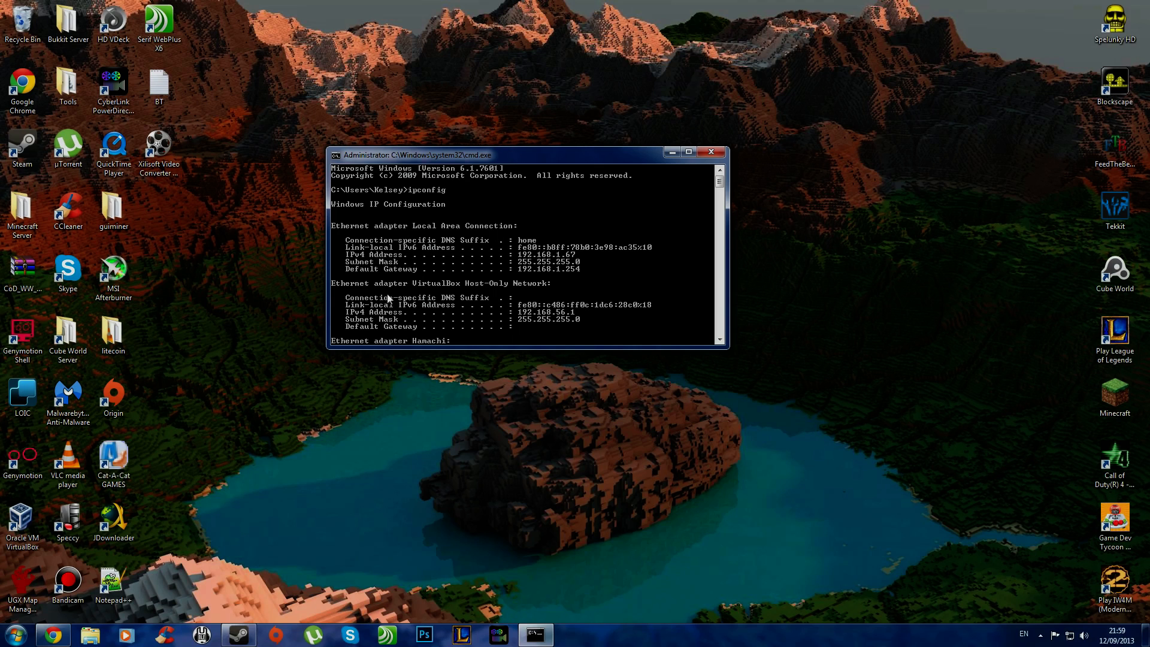
scroll(down, 3)
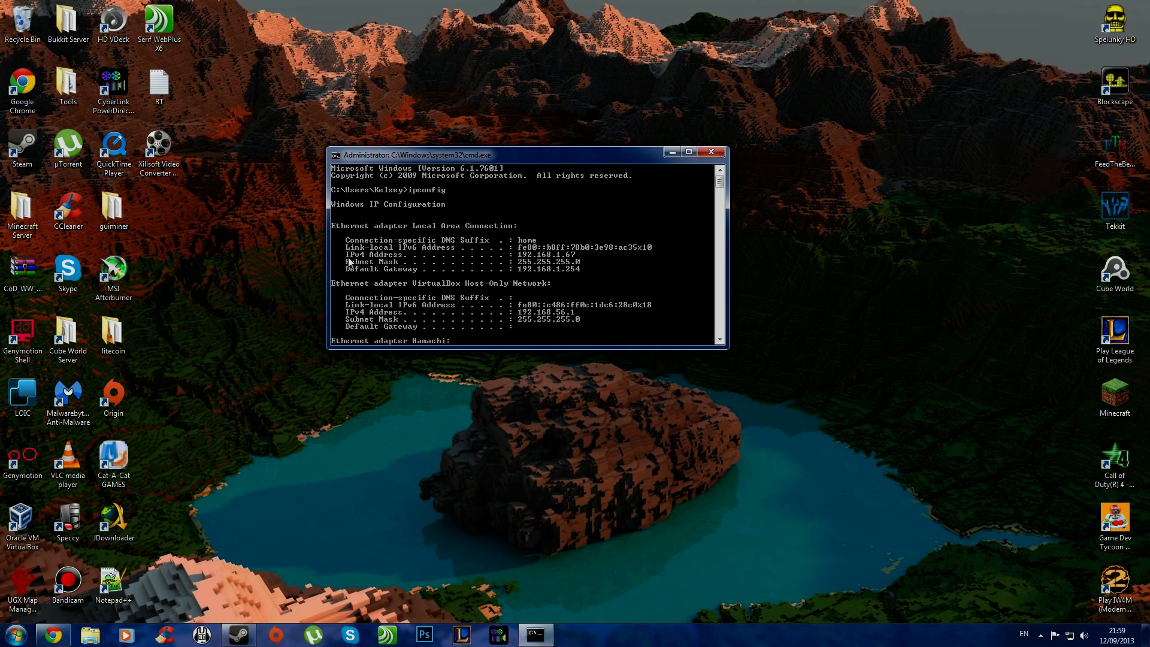
mouse_move(360, 261)
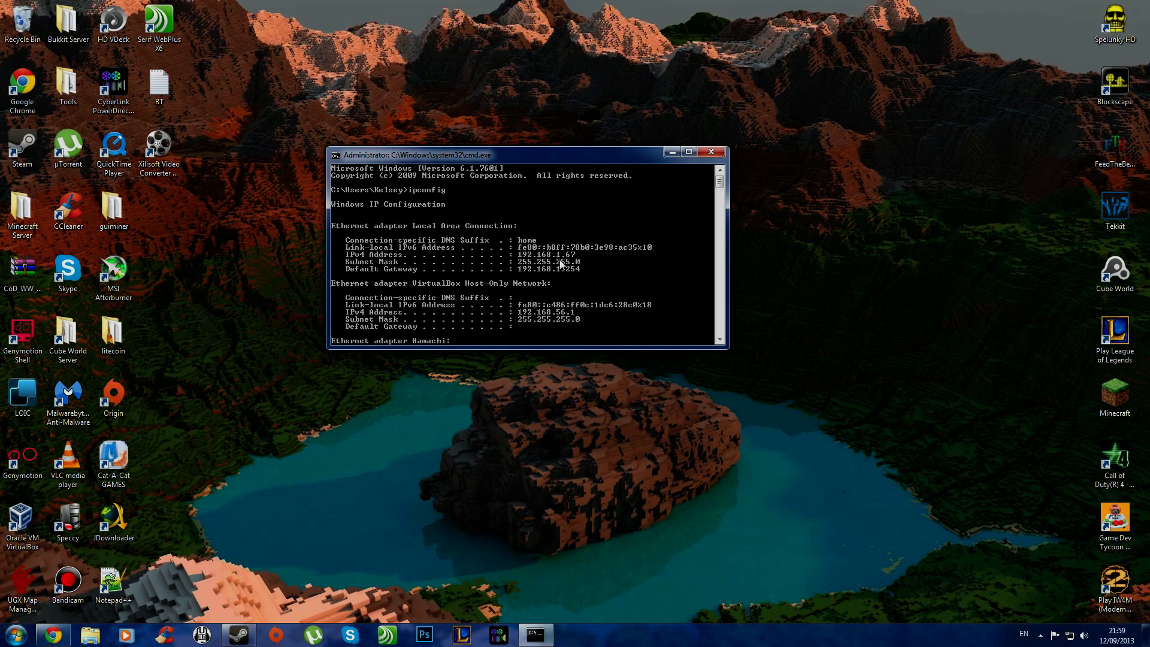
mouse_move(577, 277)
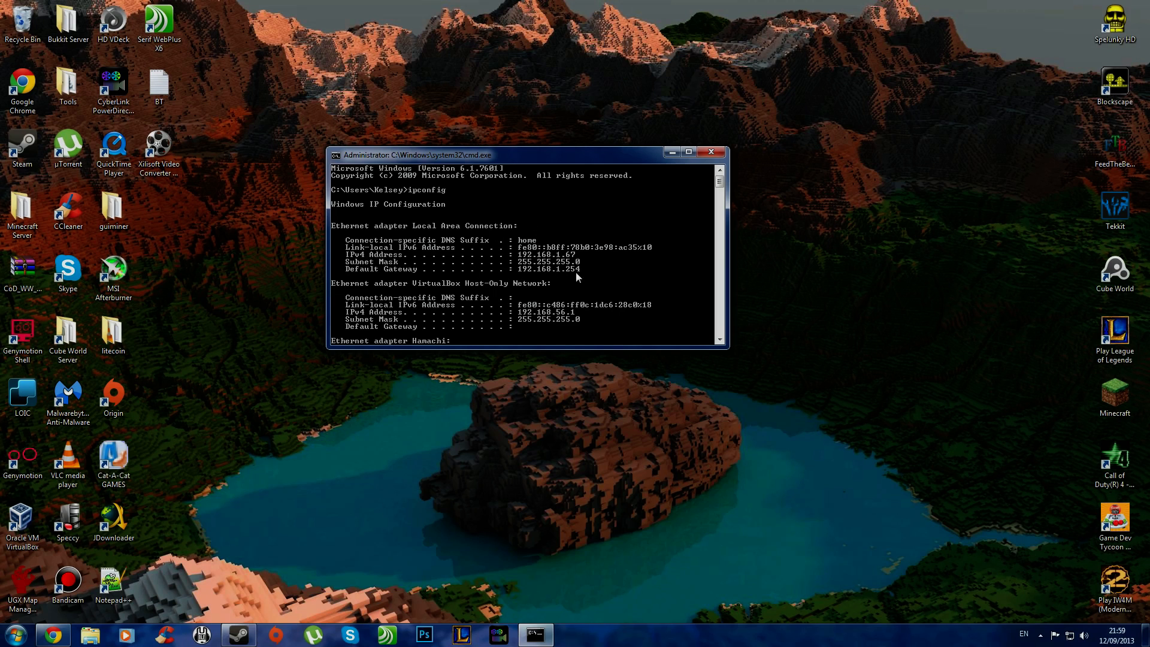
mouse_move(595, 293)
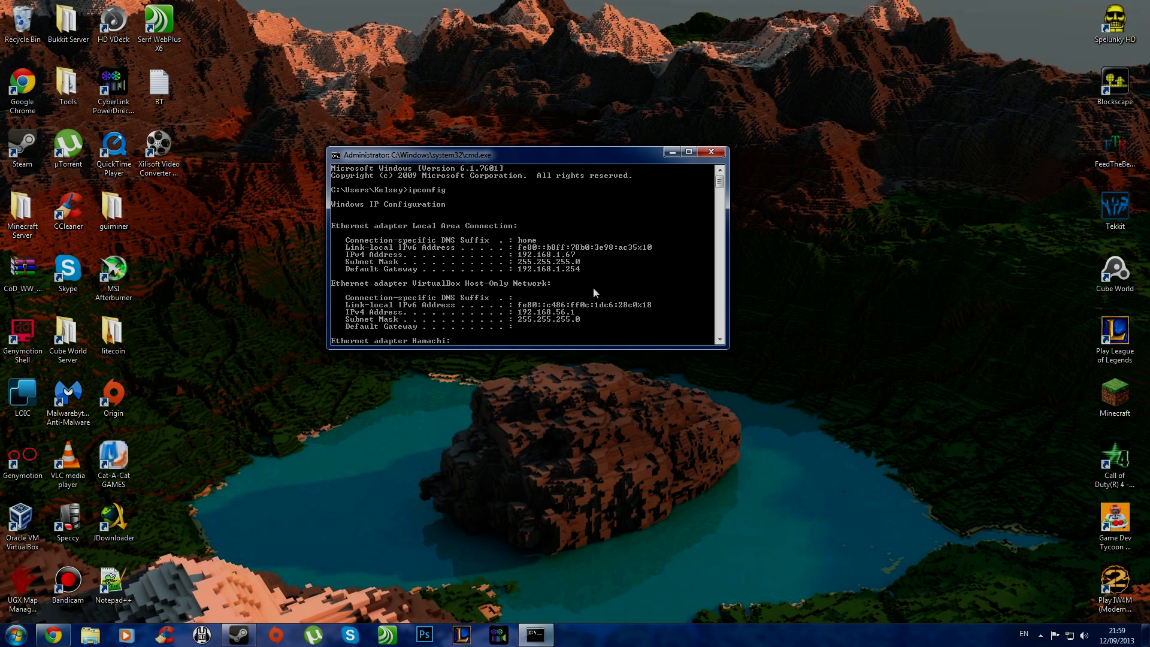
mouse_move(562, 280)
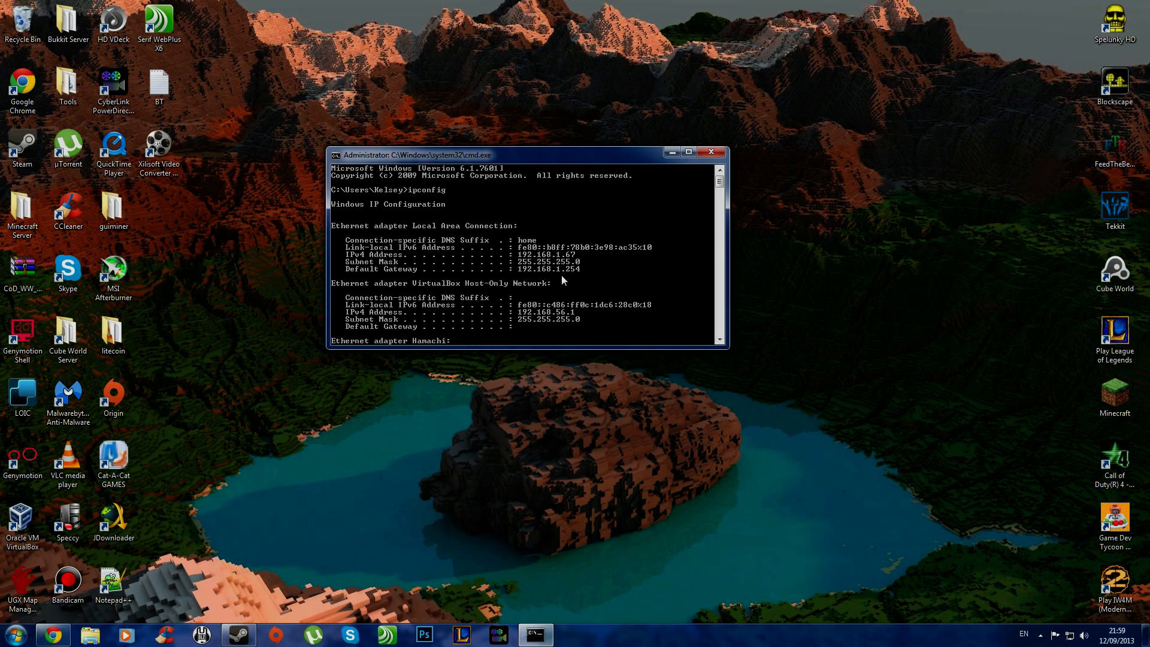
mouse_move(535, 213)
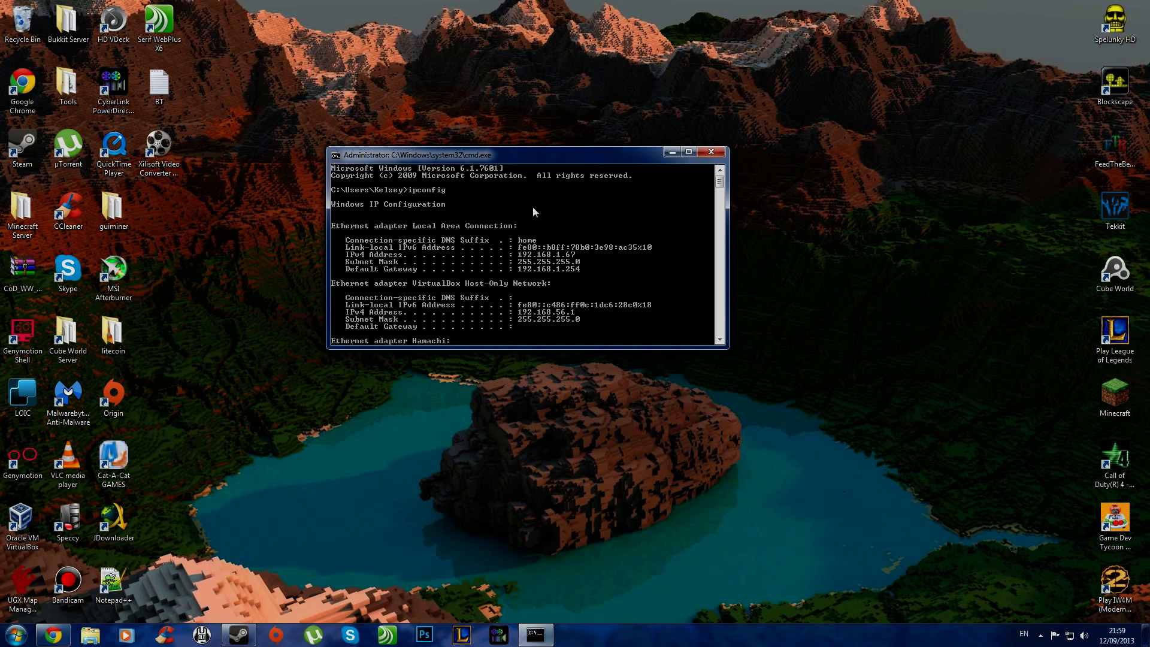
mouse_move(601, 288)
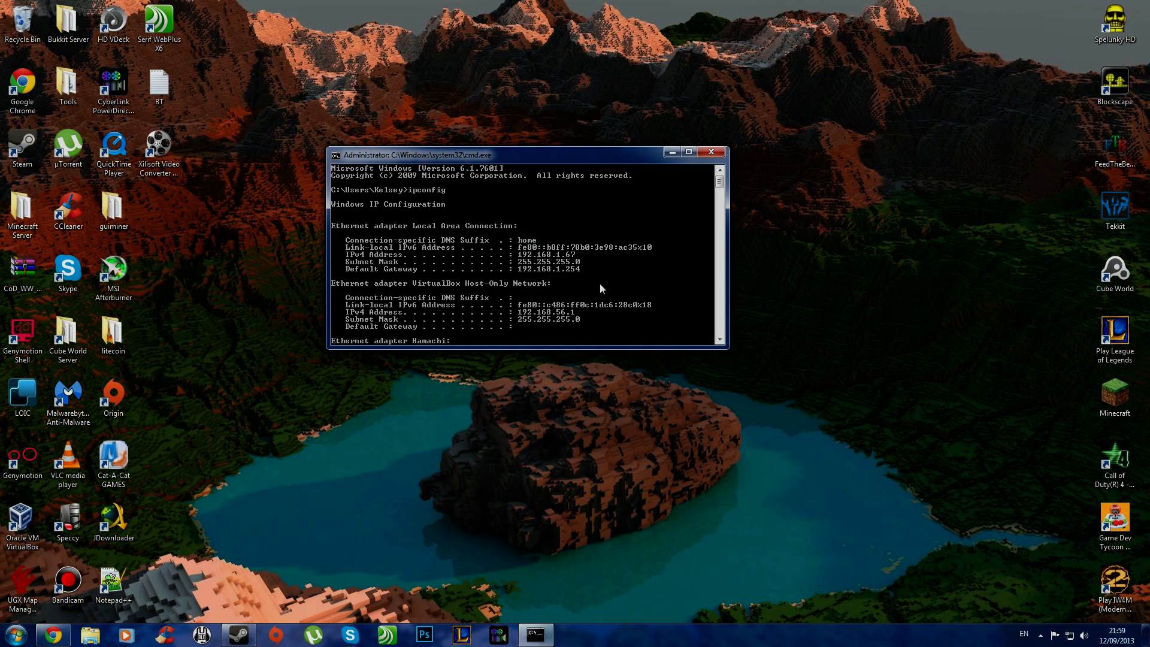
mouse_move(615, 281)
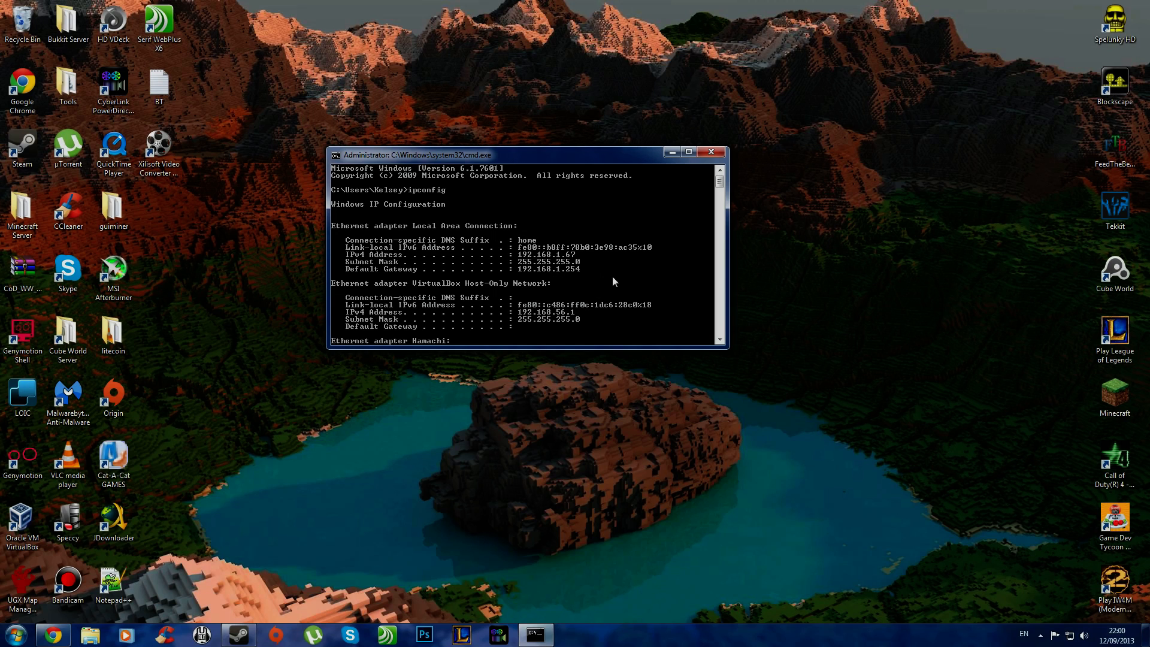
mouse_move(127, 508)
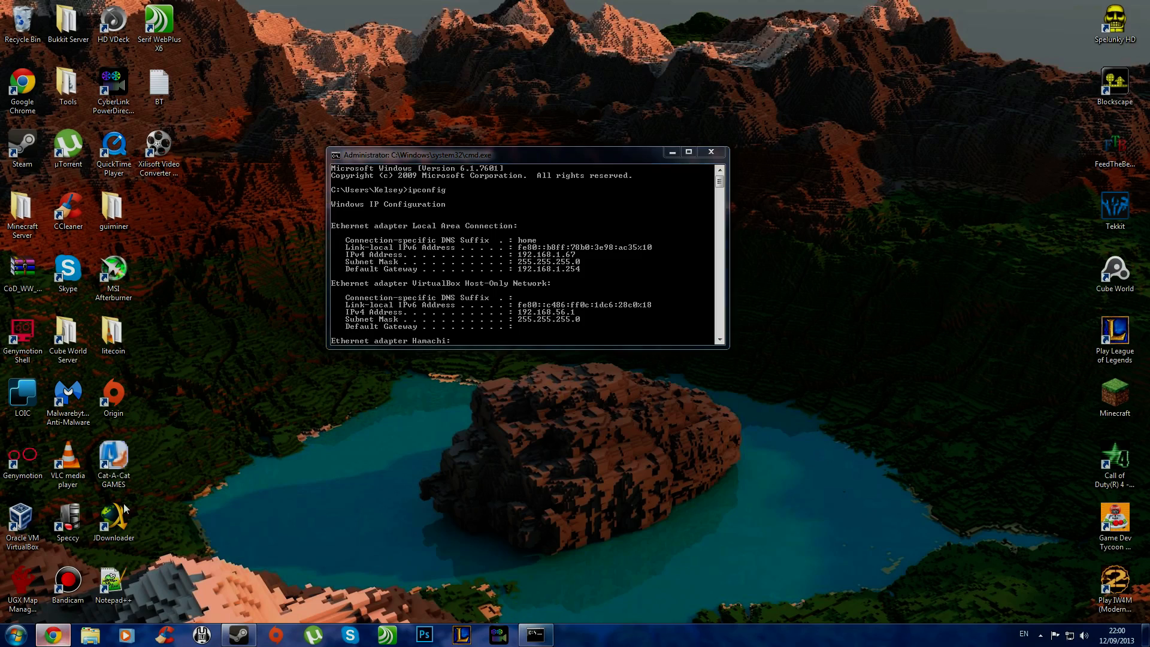
Open 192.168.1.254 in Chrome and log into the hub settings with the admin password
click(53, 633)
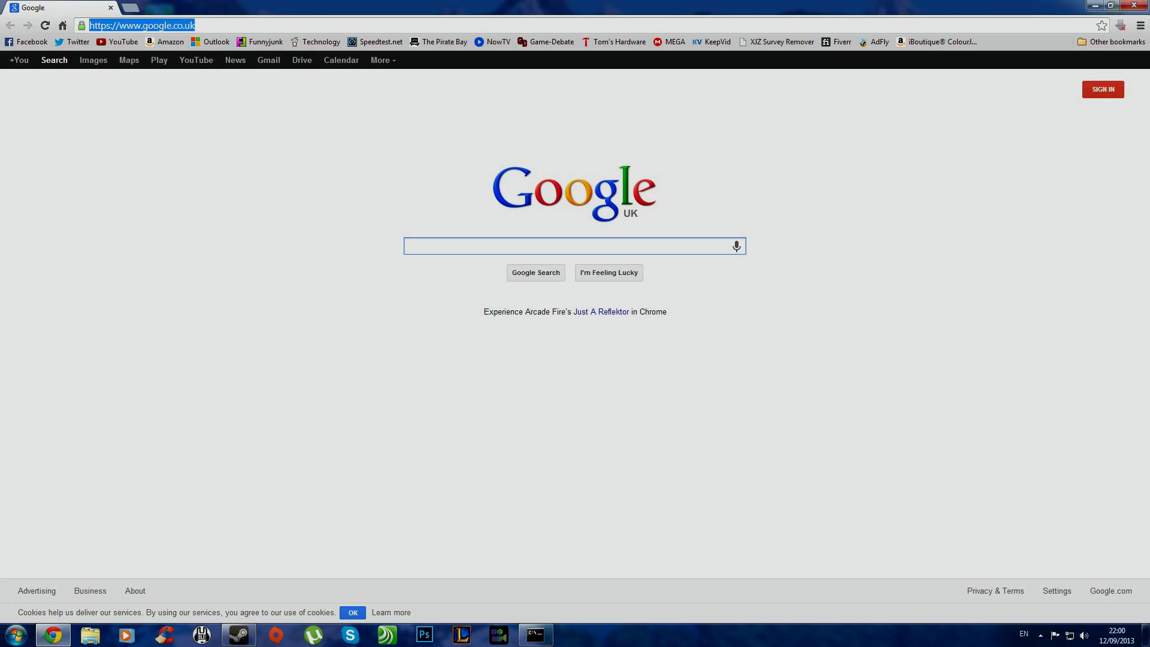
text(192.168.1.254)
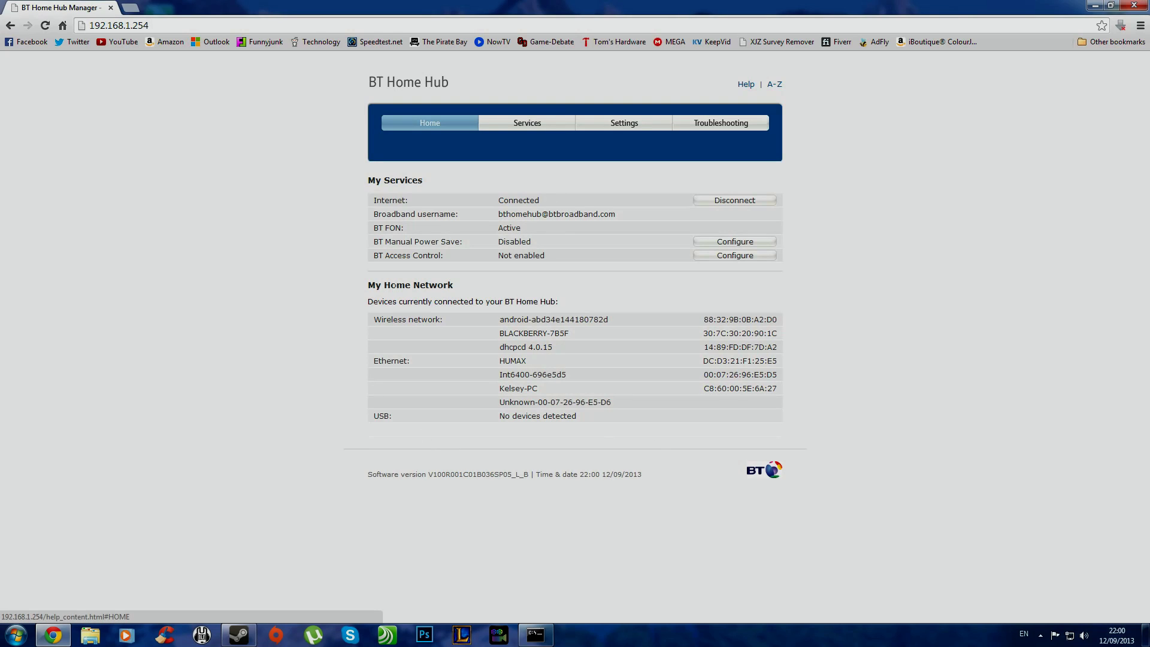
click(623, 122)
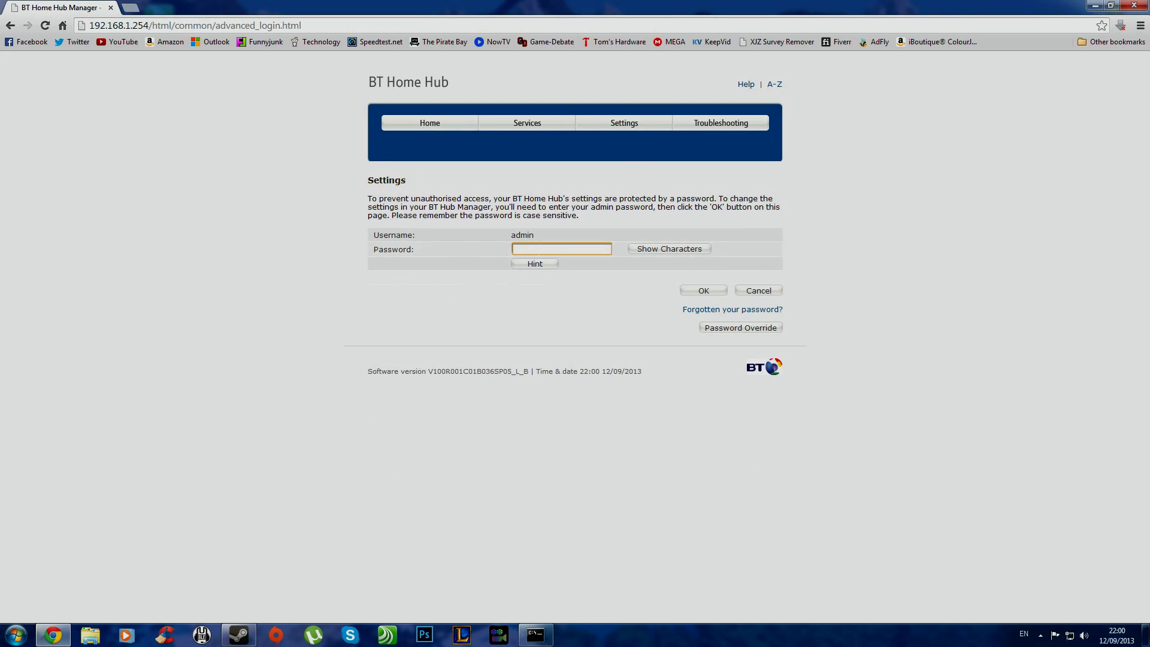
text(password)
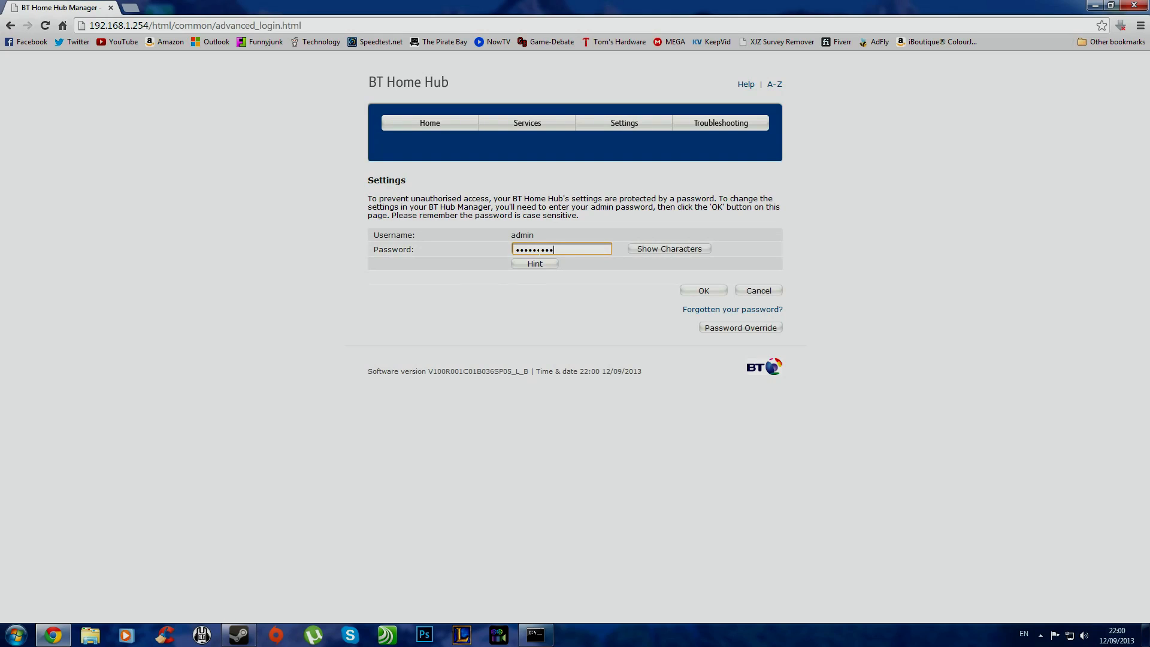
click(702, 289)
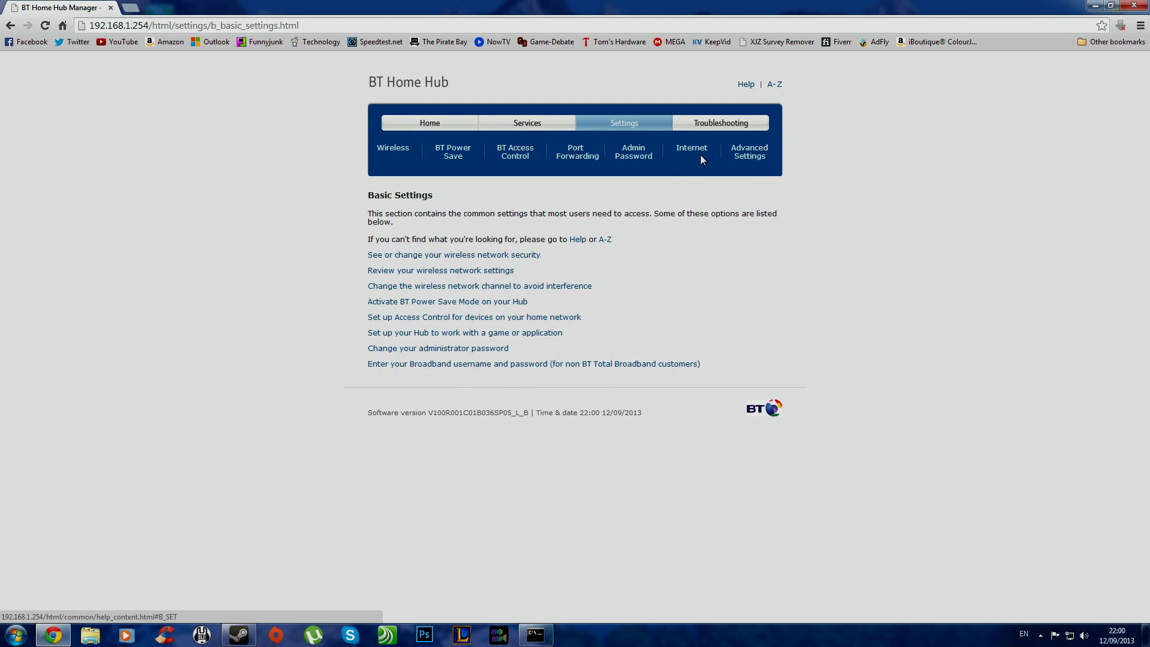
Go through Advanced Settings to the Port Forwarding page
click(749, 152)
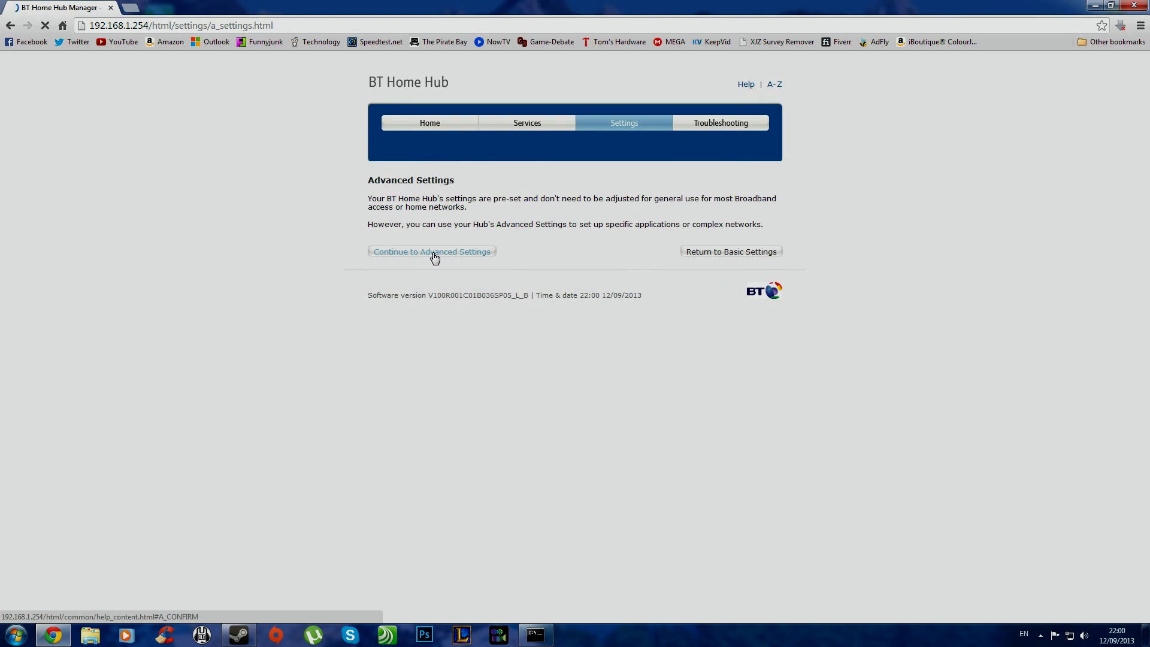
click(431, 251)
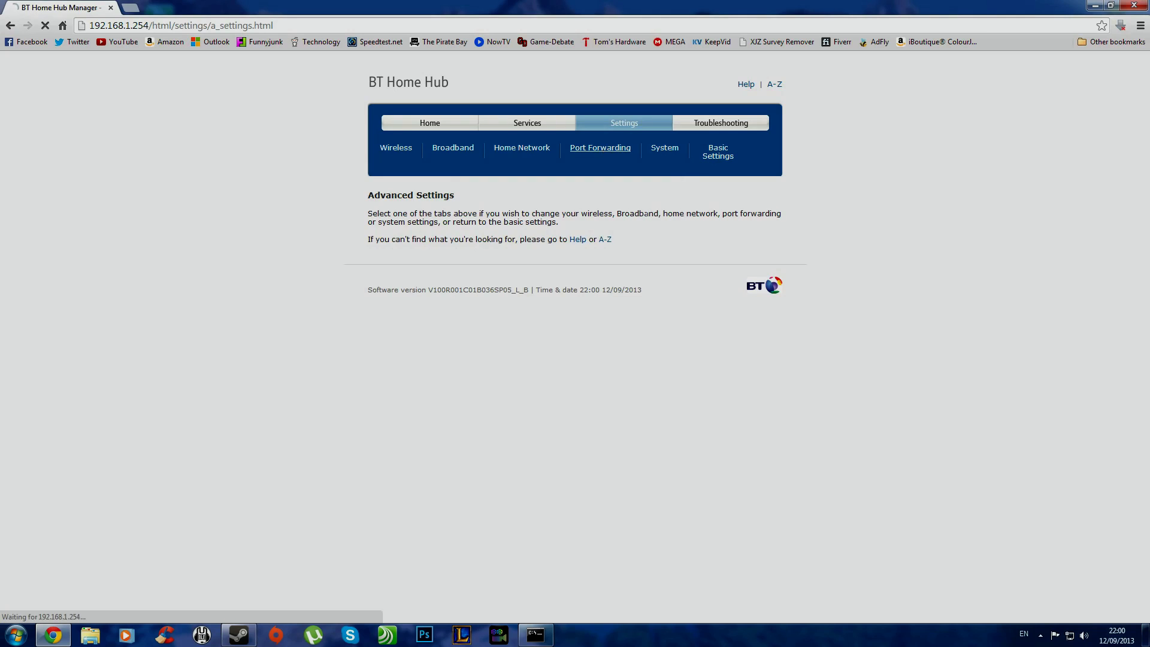
click(600, 147)
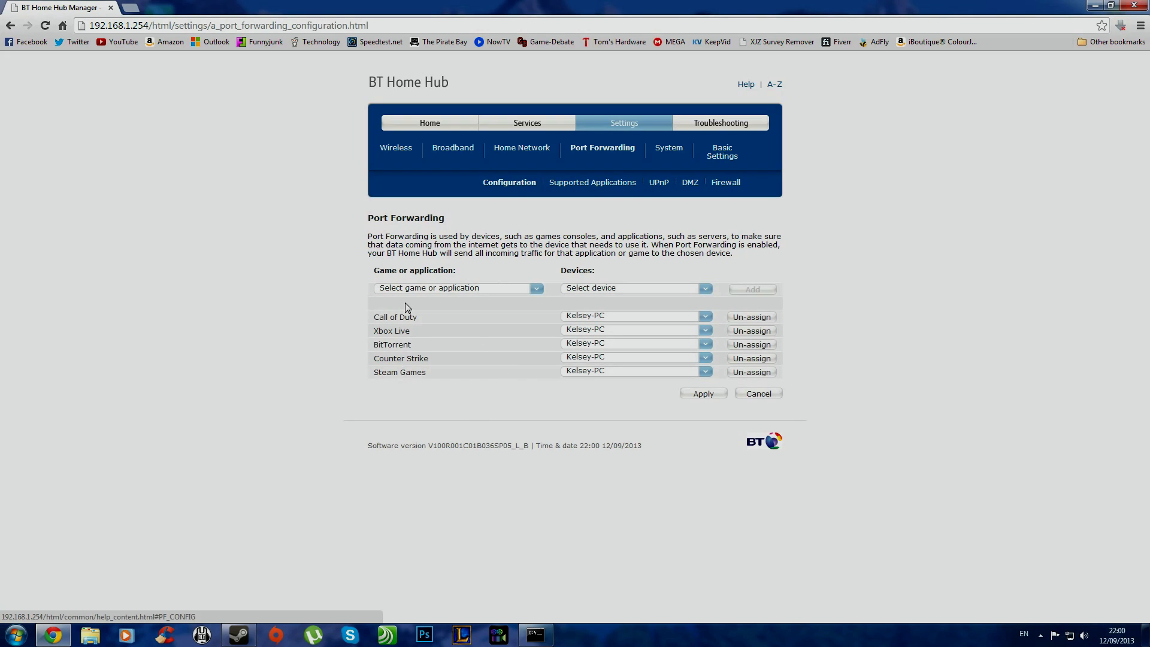
mouse_move(428, 385)
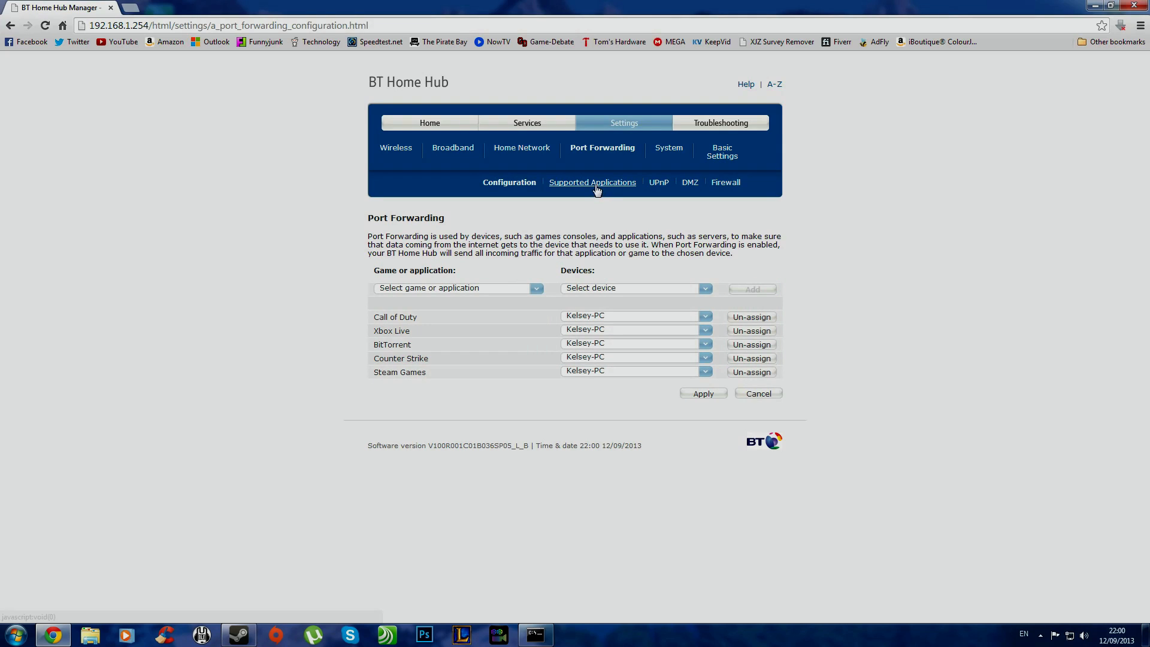
Confirm UPnP is on and enable DMZ for Kelsey-PC
click(657, 182)
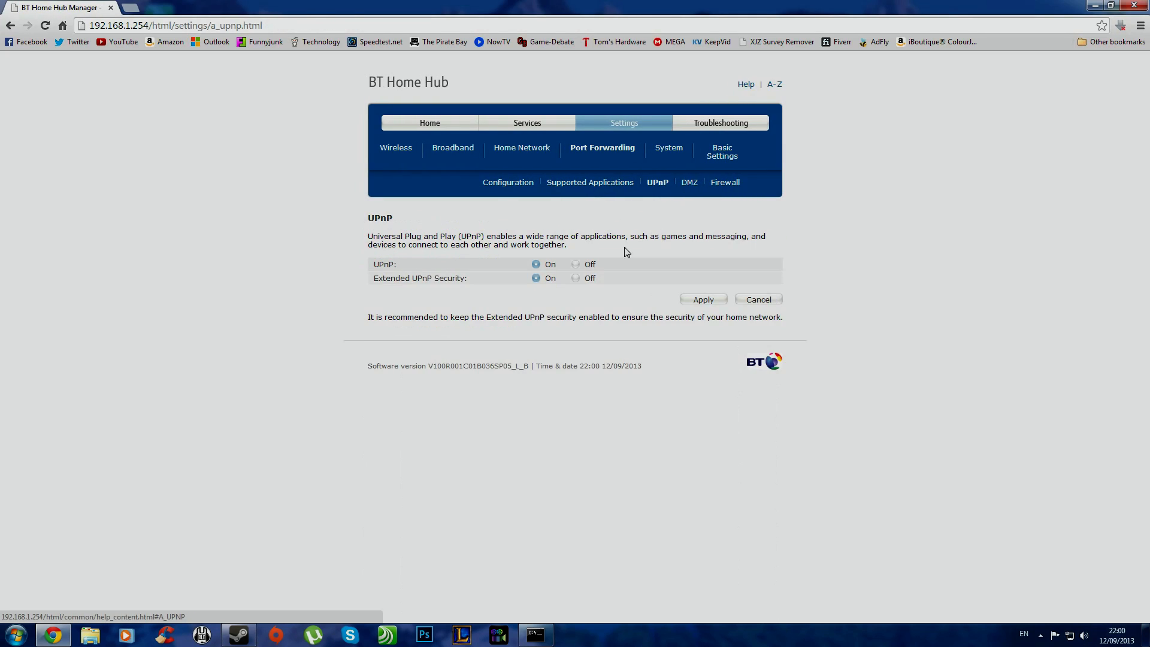
mouse_move(528, 297)
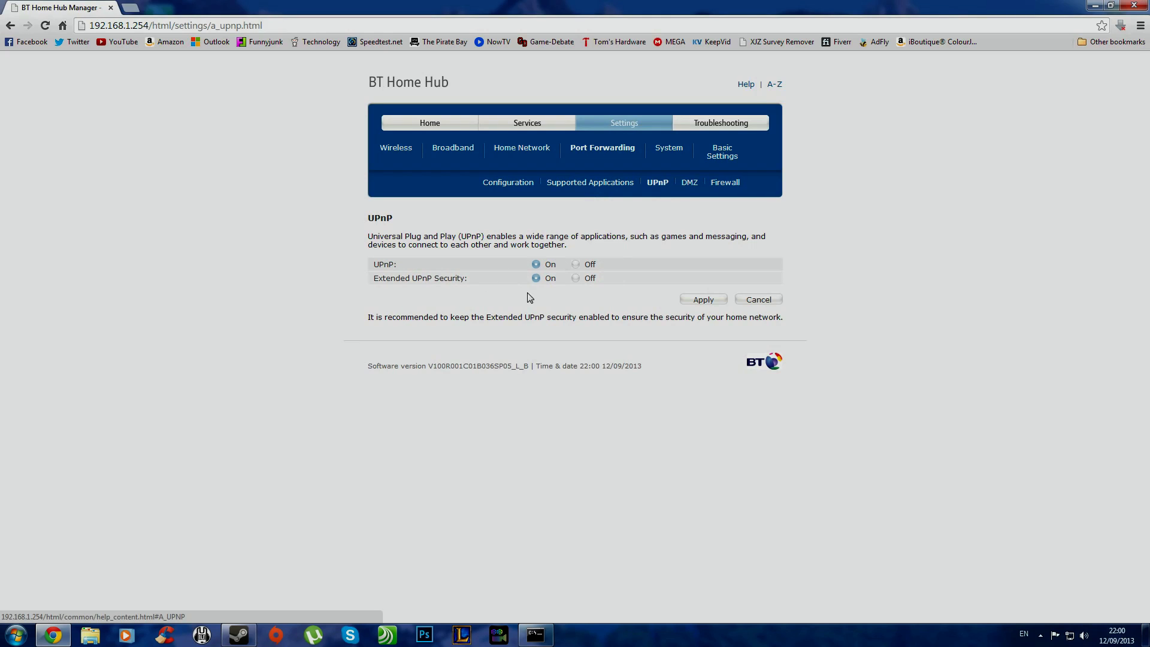
mouse_move(689, 185)
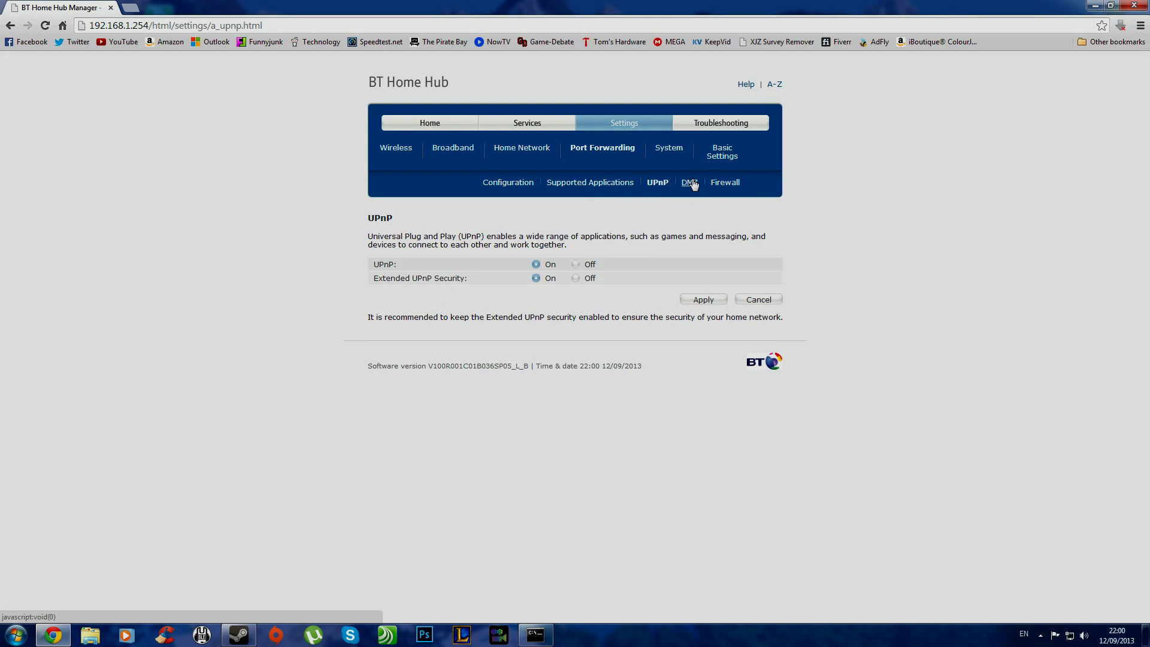
click(688, 182)
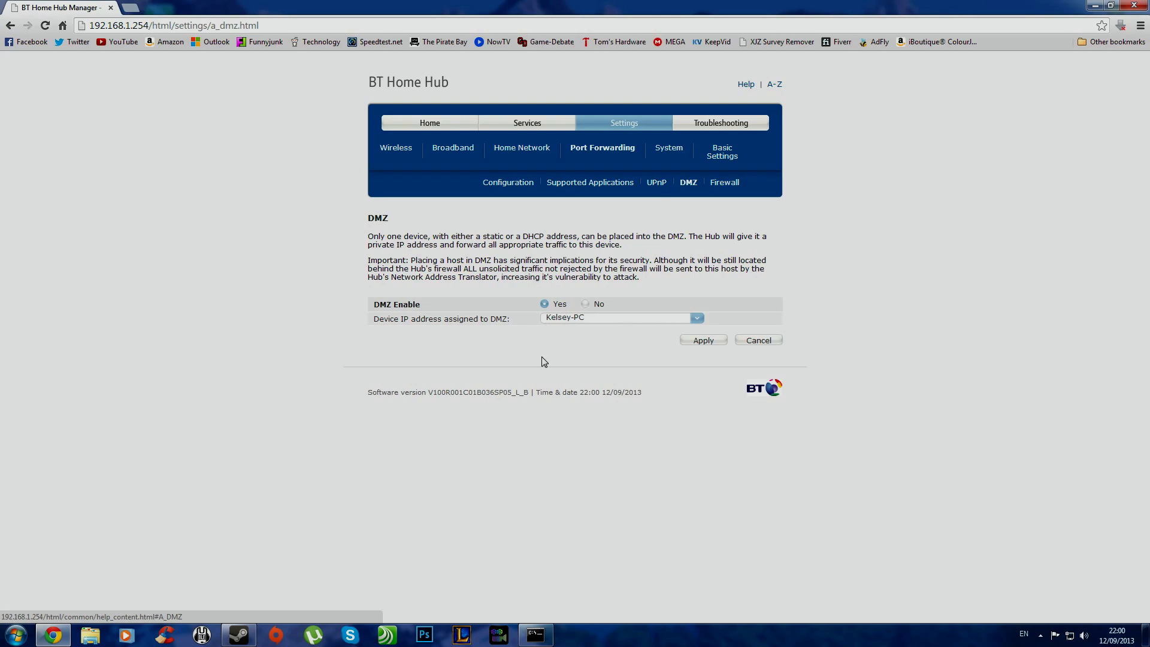
mouse_move(584, 342)
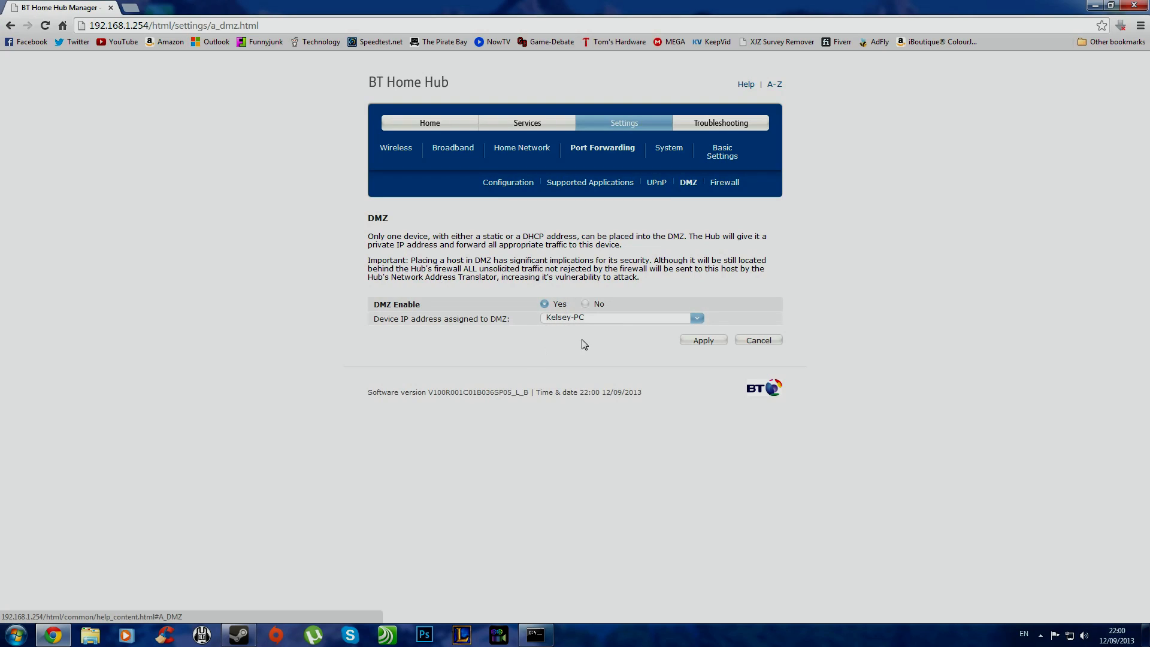
mouse_move(606, 546)
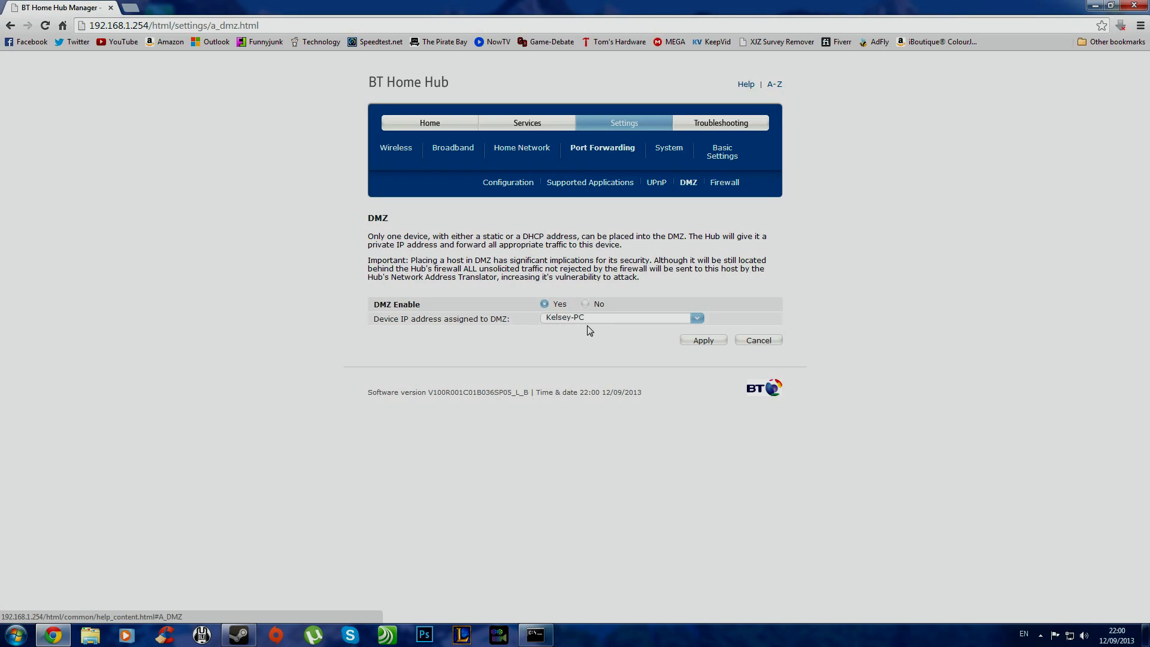
mouse_move(571, 350)
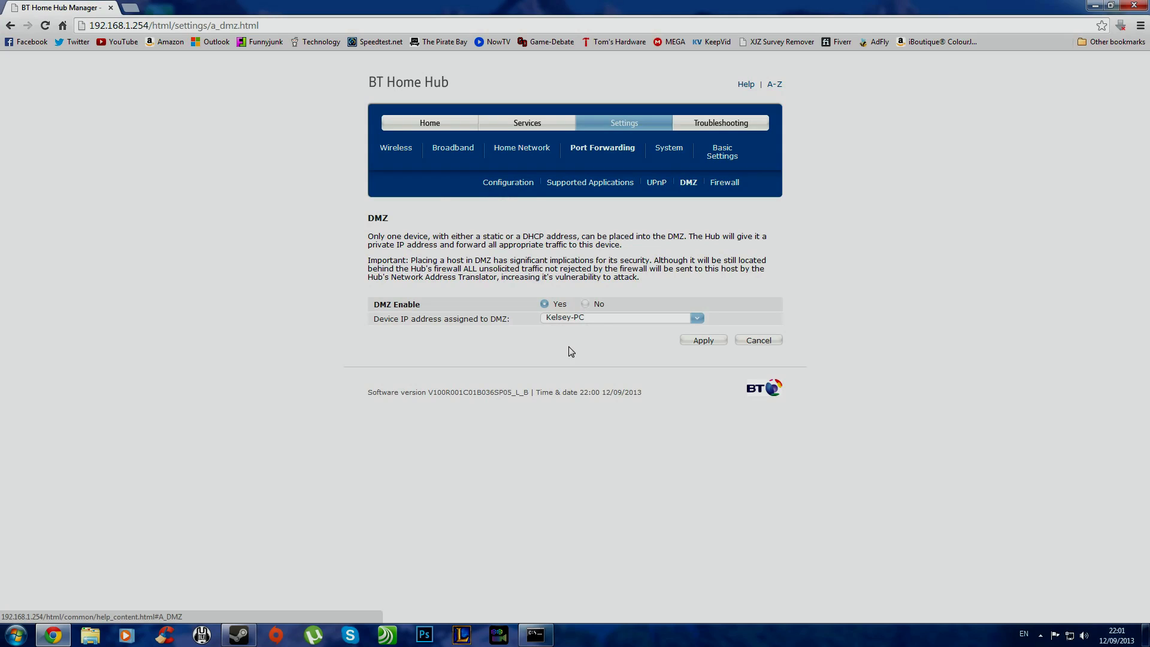
click(696, 317)
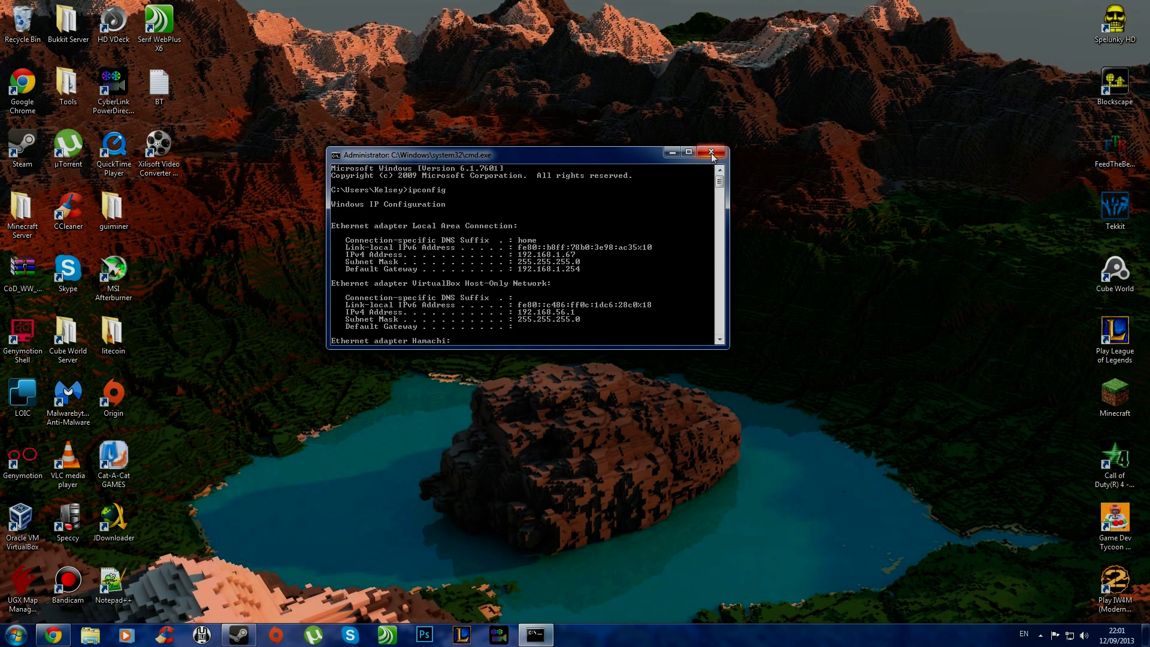
Open the Local Area Connection's Internet Protocol Version 4 (TCP/IPv4) properties
click(713, 153)
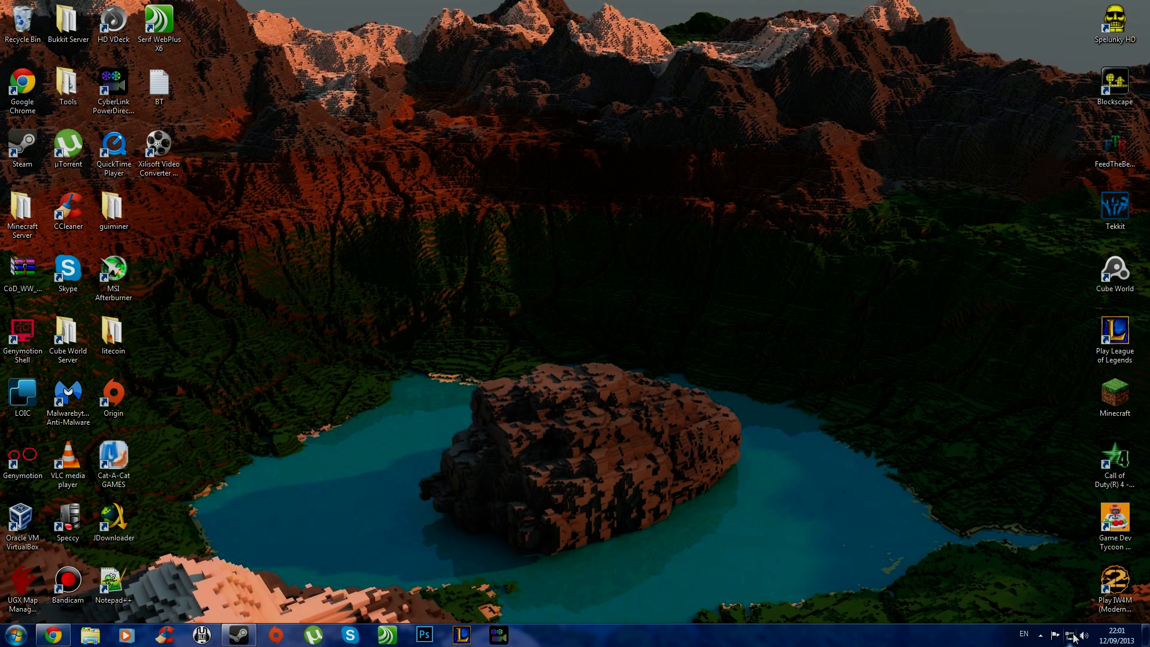
mouse_move(1037, 544)
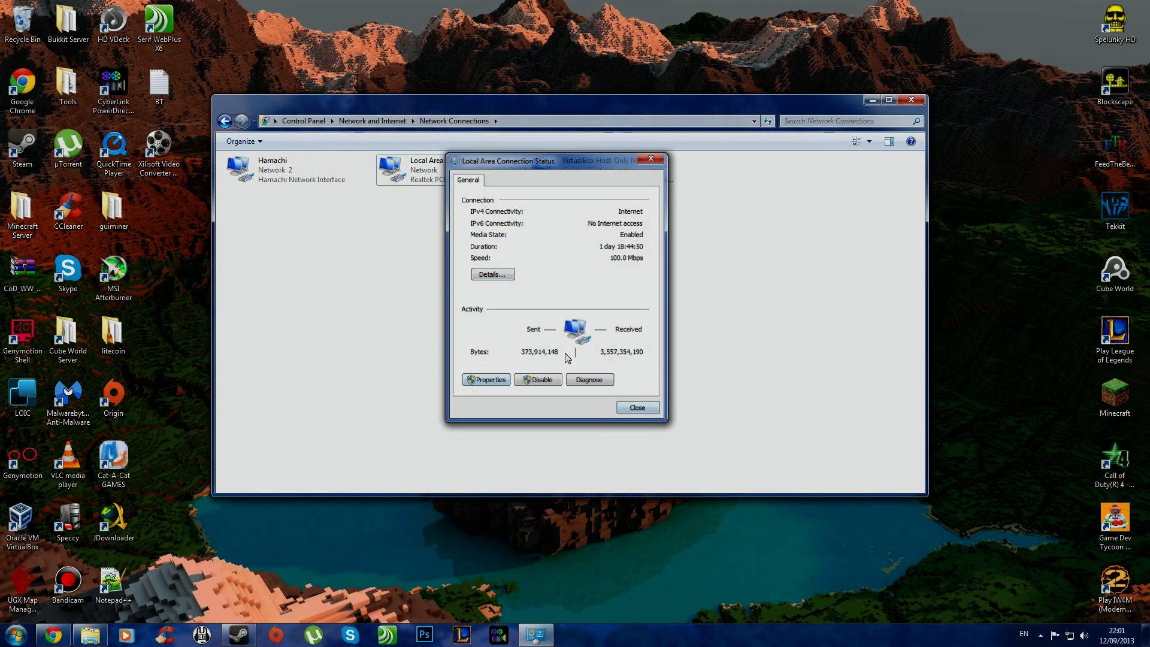
click(486, 379)
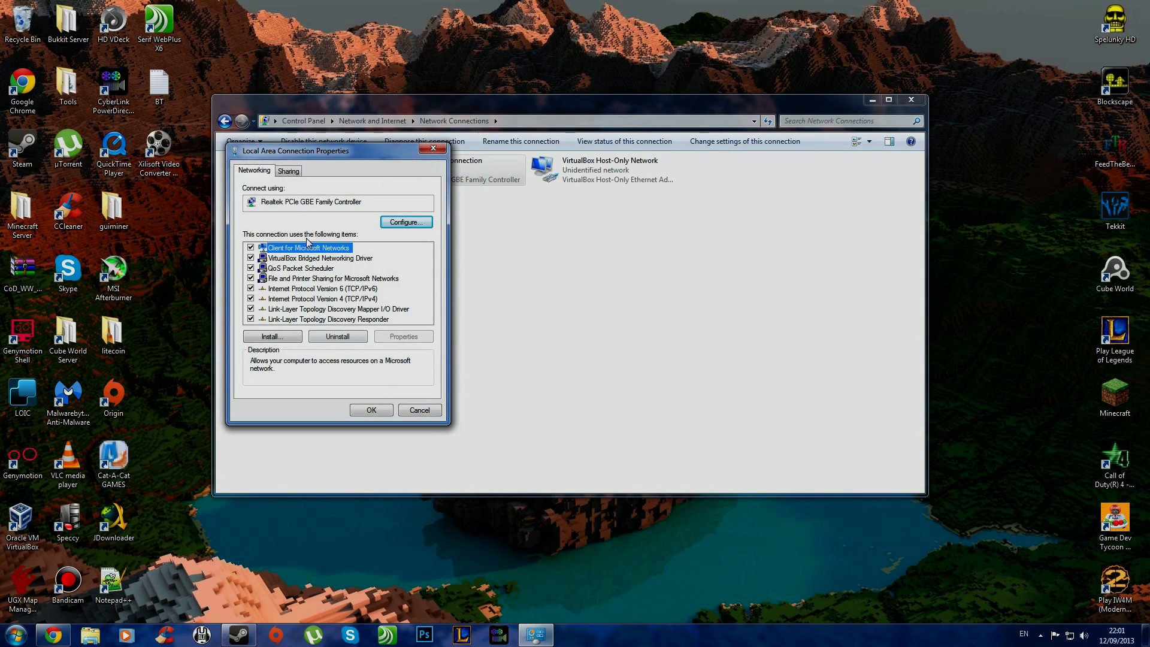
click(323, 299)
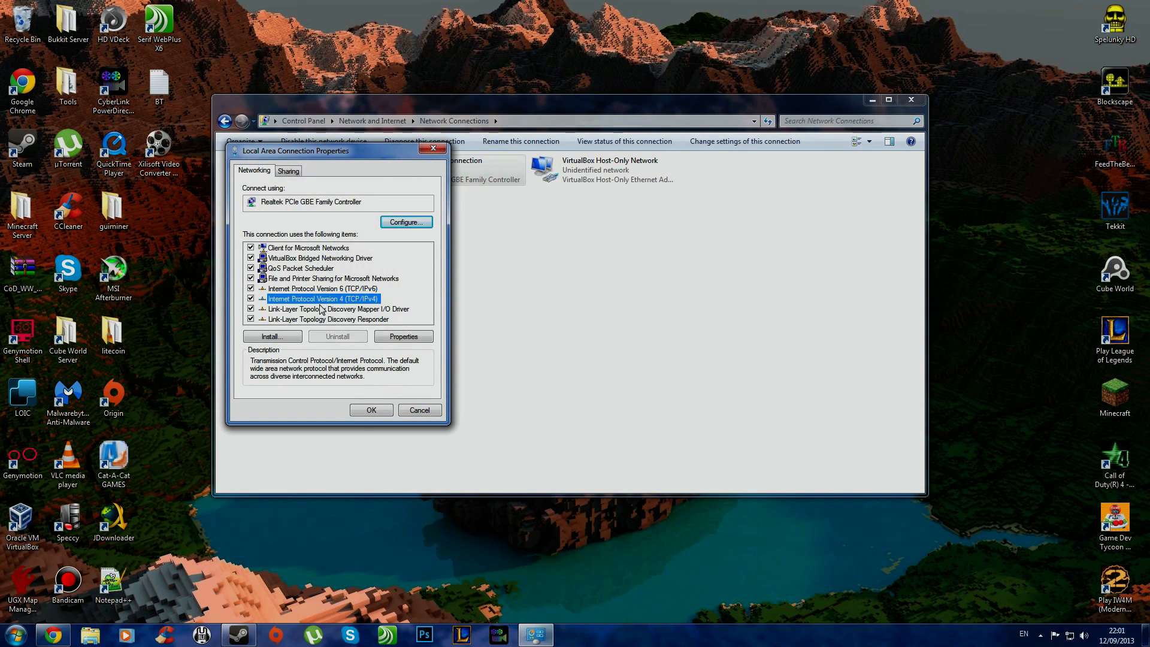
click(403, 336)
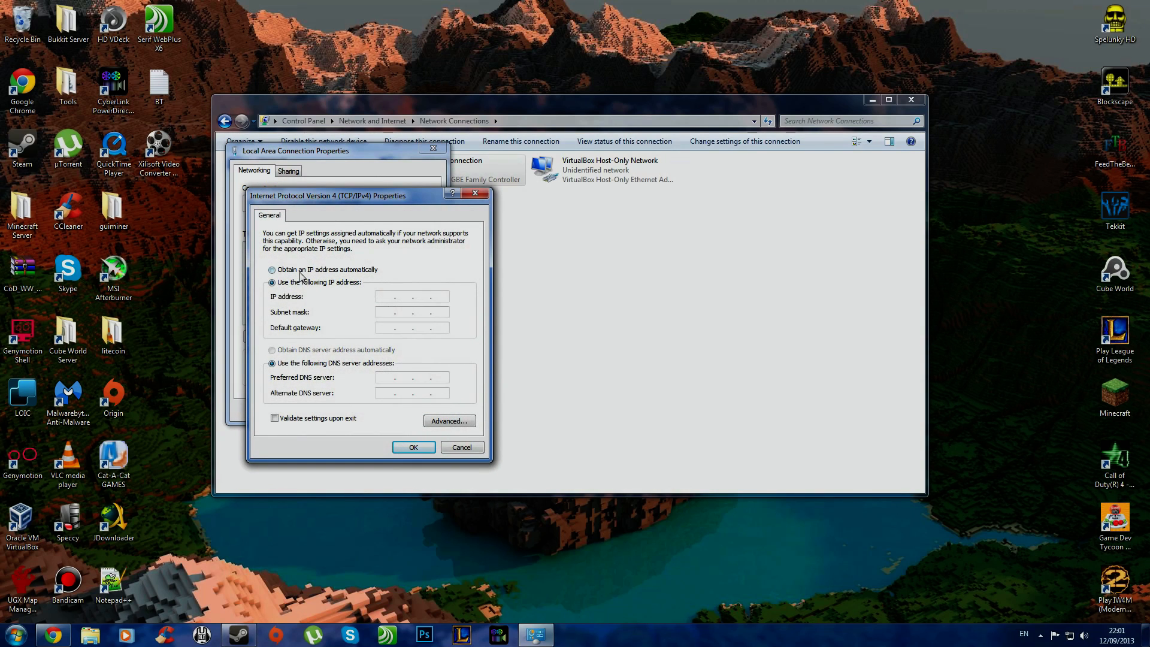
Switch IPv4 to a manual address and enter IP 192.168.1.88
click(272, 270)
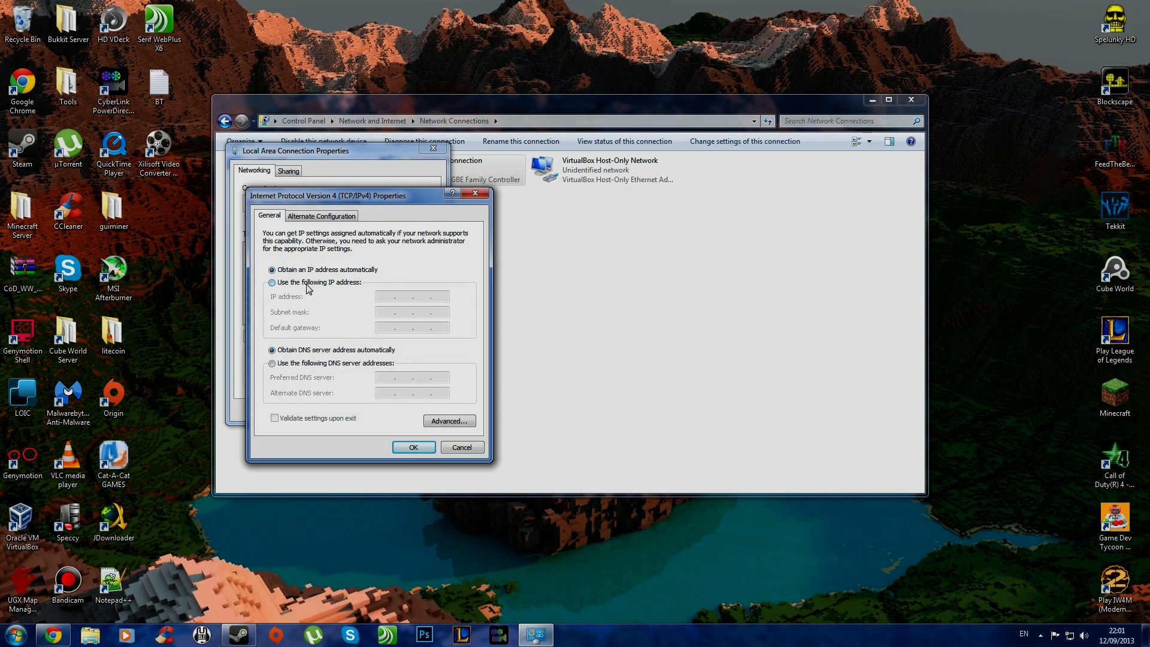
click(271, 282)
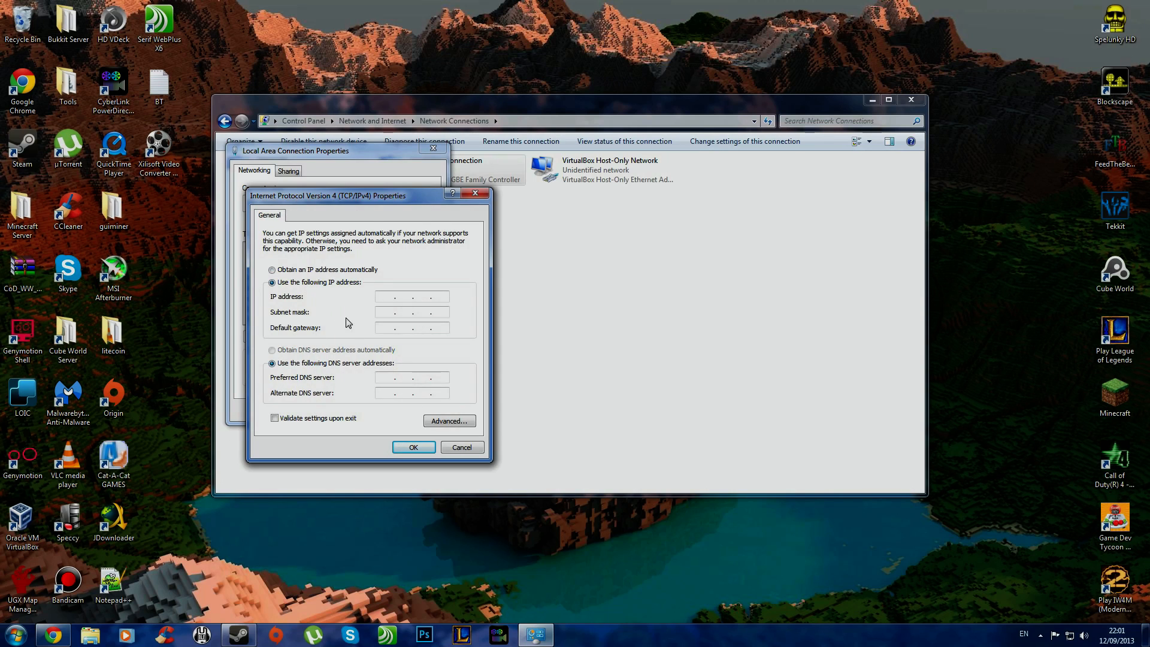
click(389, 296)
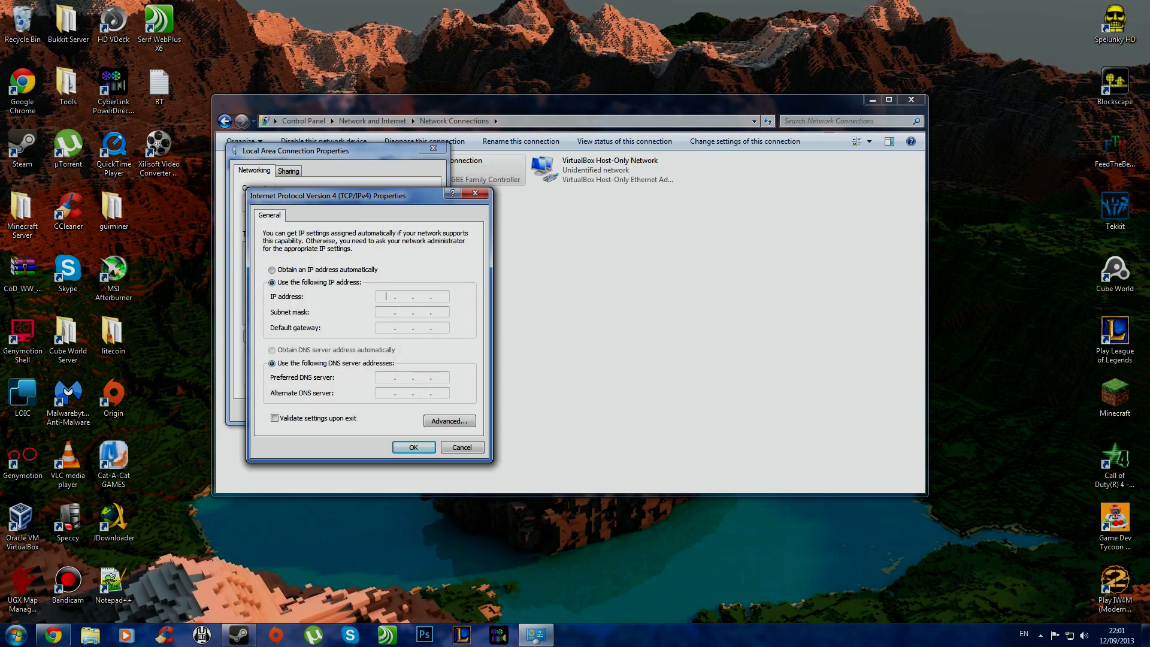
text(192 . . .)
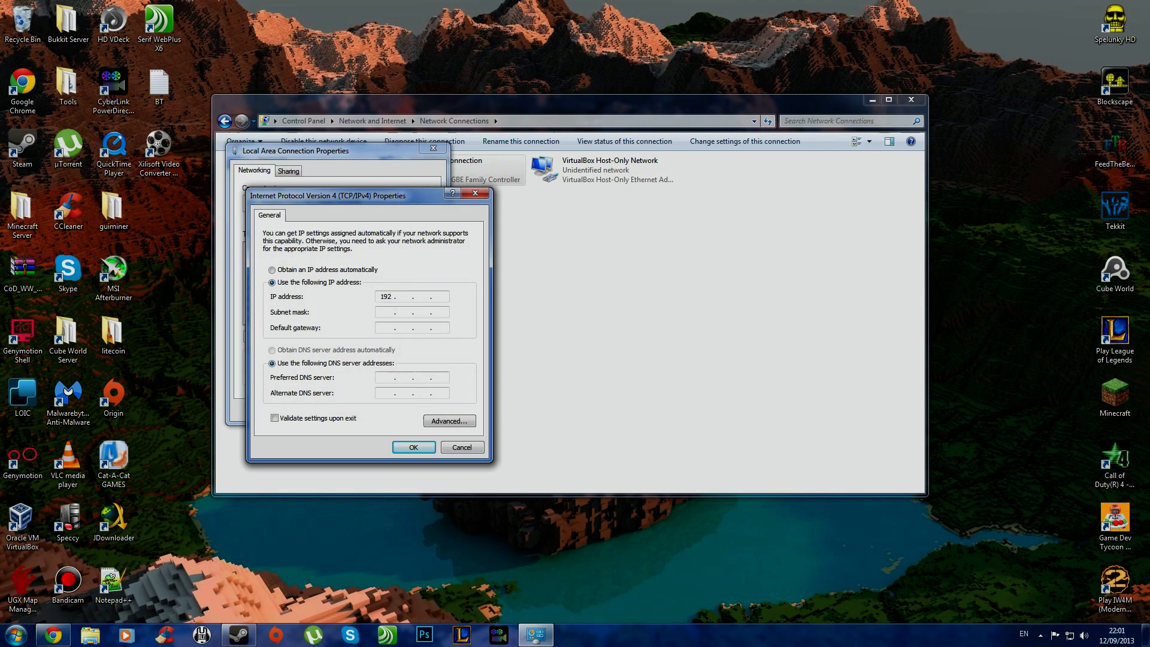
text(168.1)
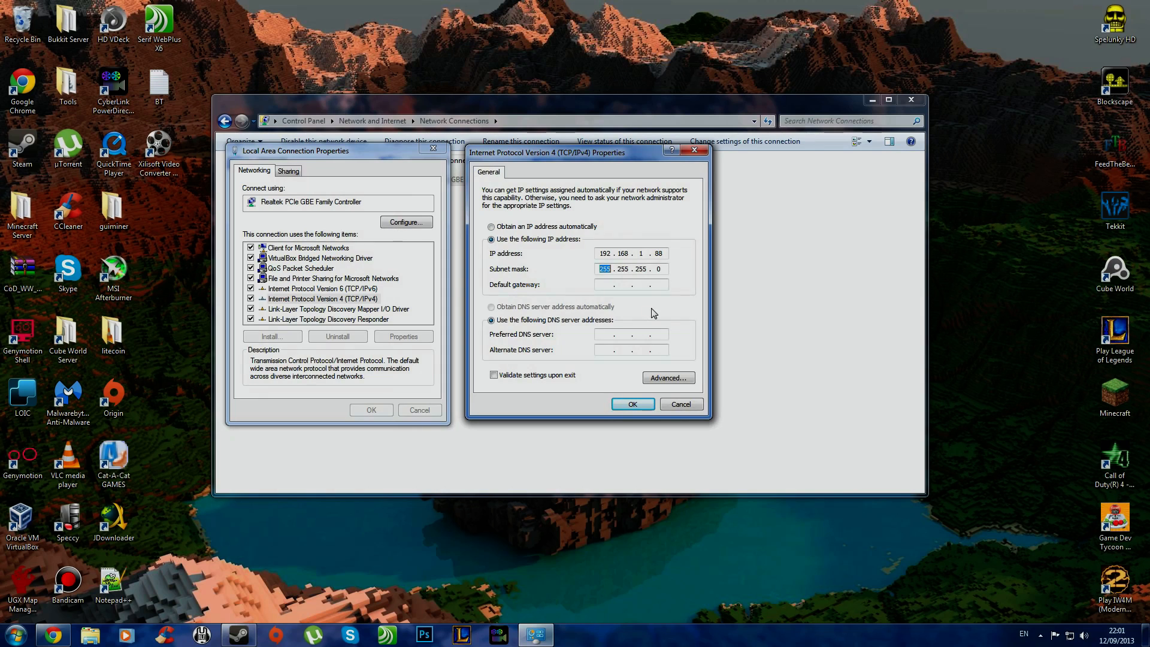
Enter gateway and DNS 192.168.1.254 and save the static IP settings
click(606, 285)
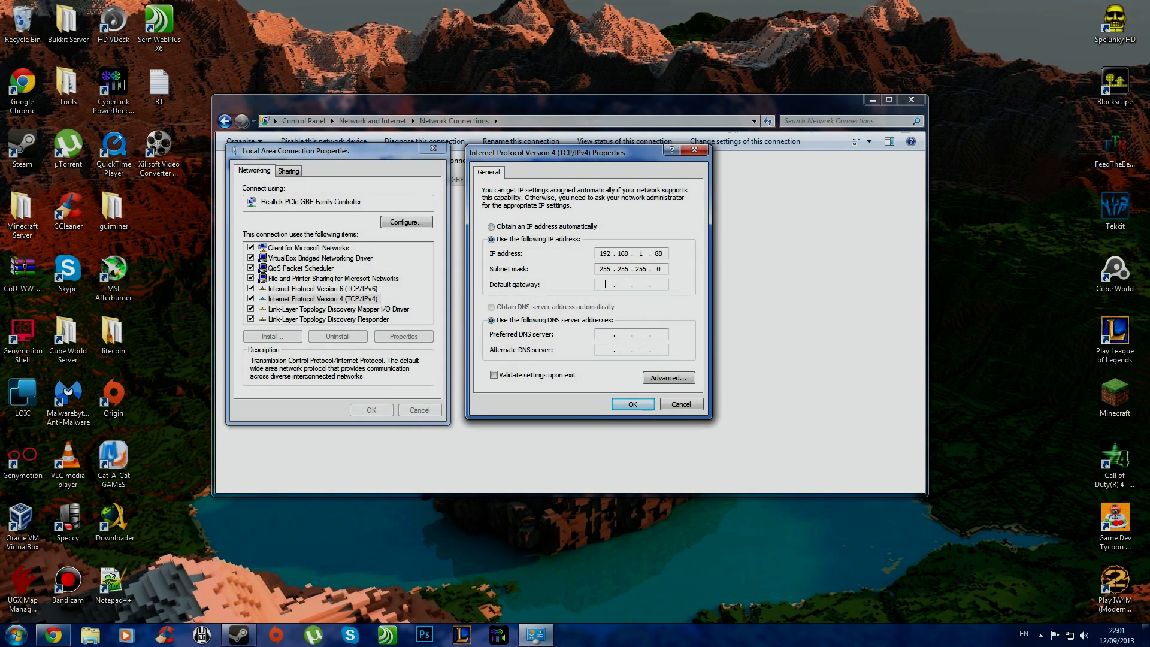
text(192.1)
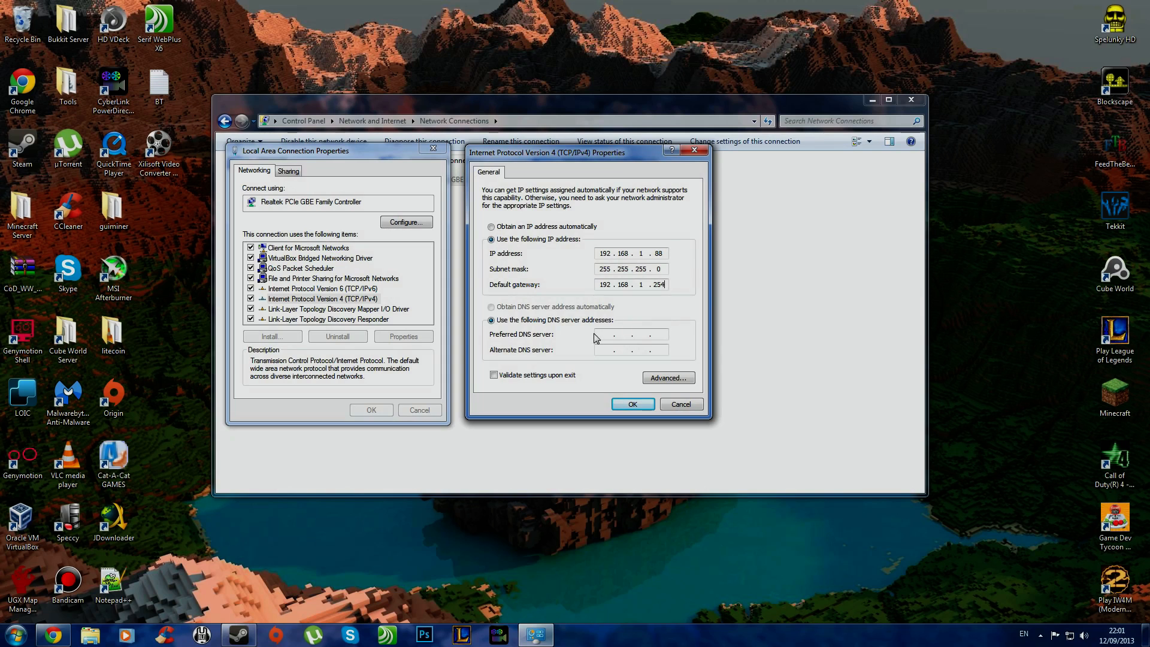
text(192 . 168 . 1 .)
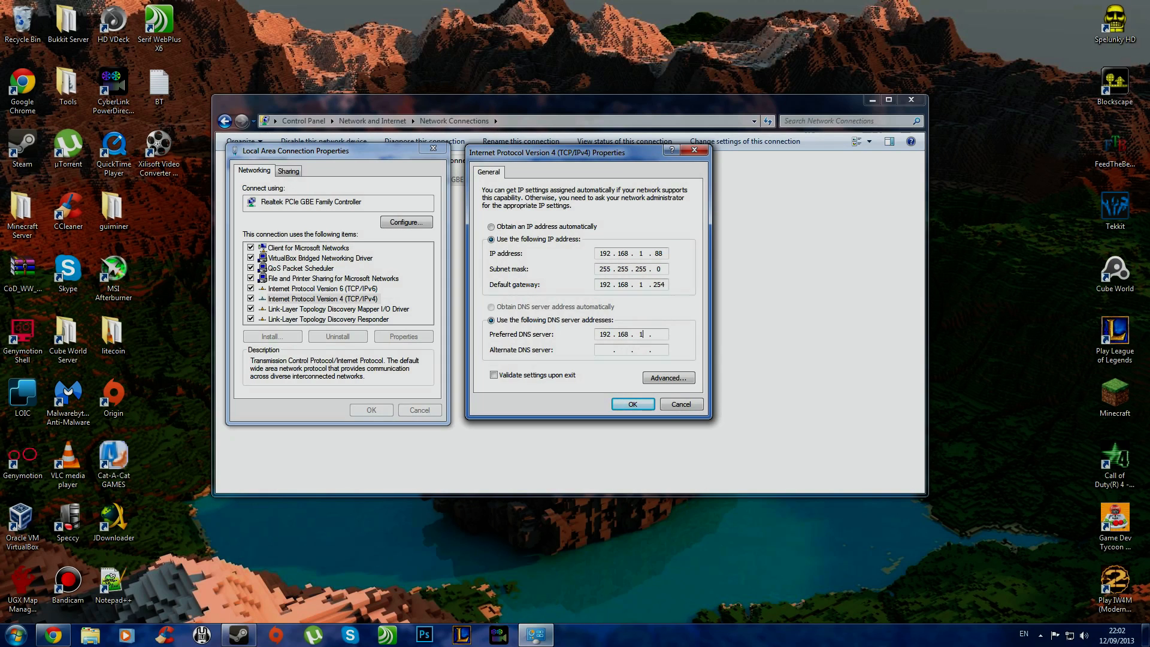
text(254)
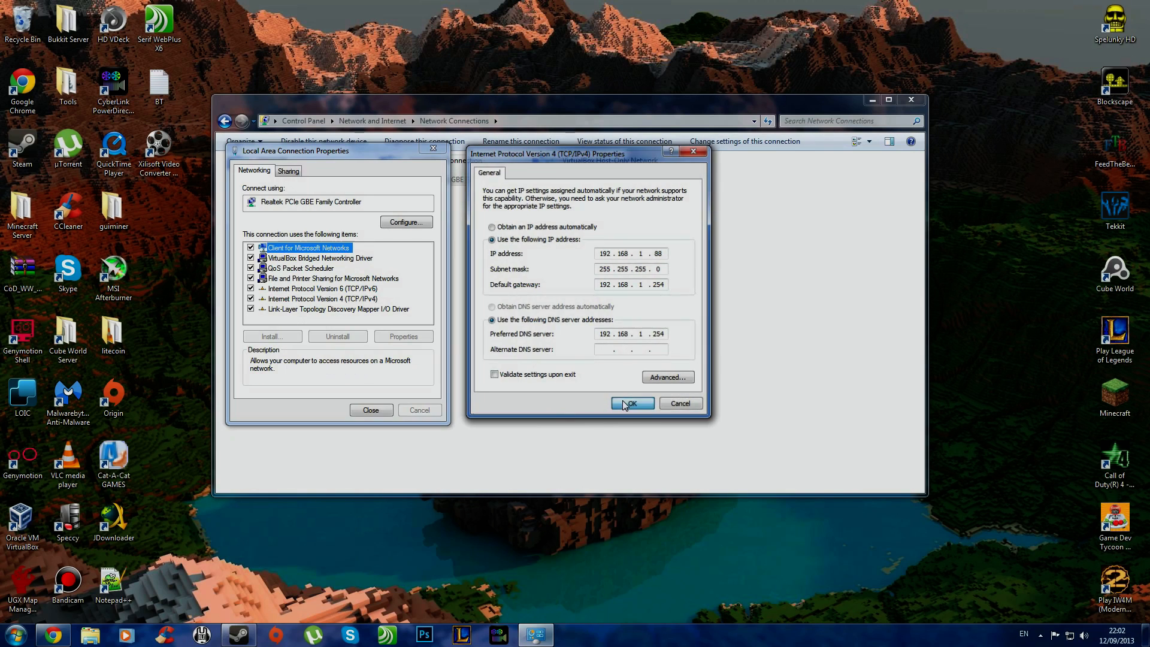
click(632, 403)
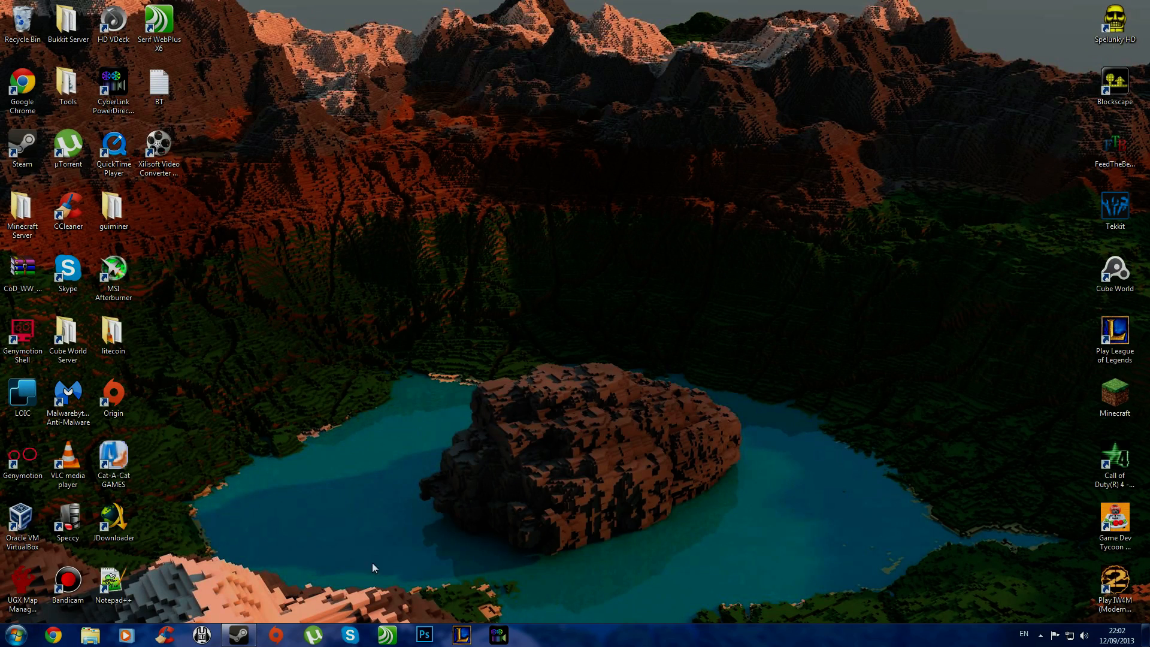
Launch Black Ops II Zombies from the Steam library and choose Online
click(238, 633)
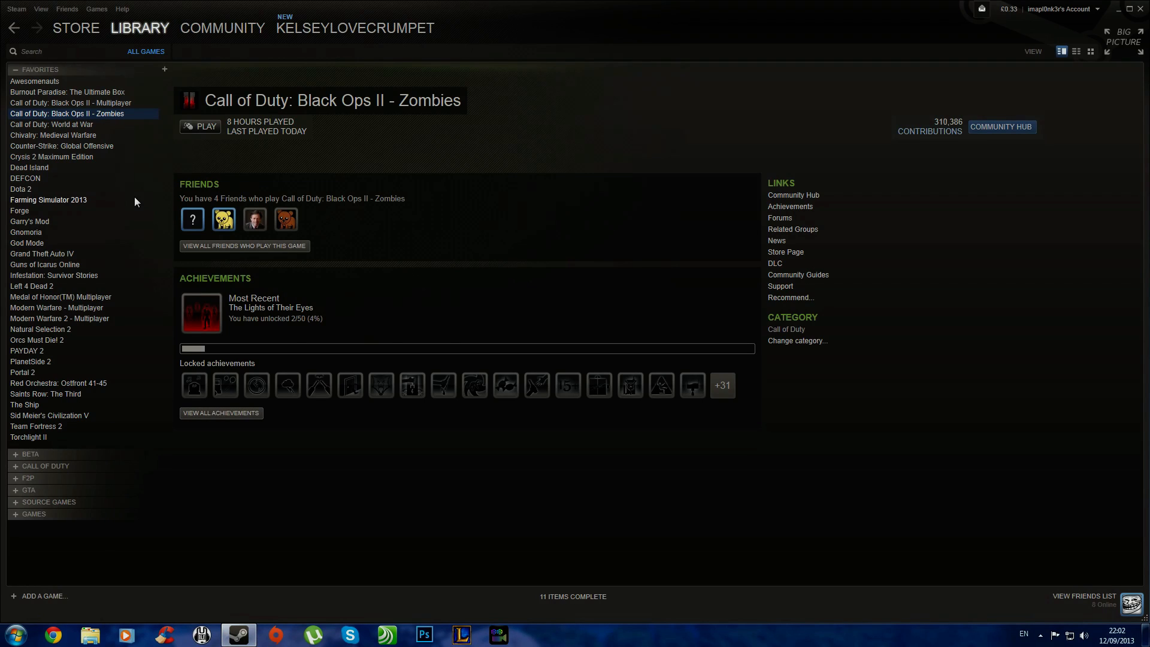
click(200, 126)
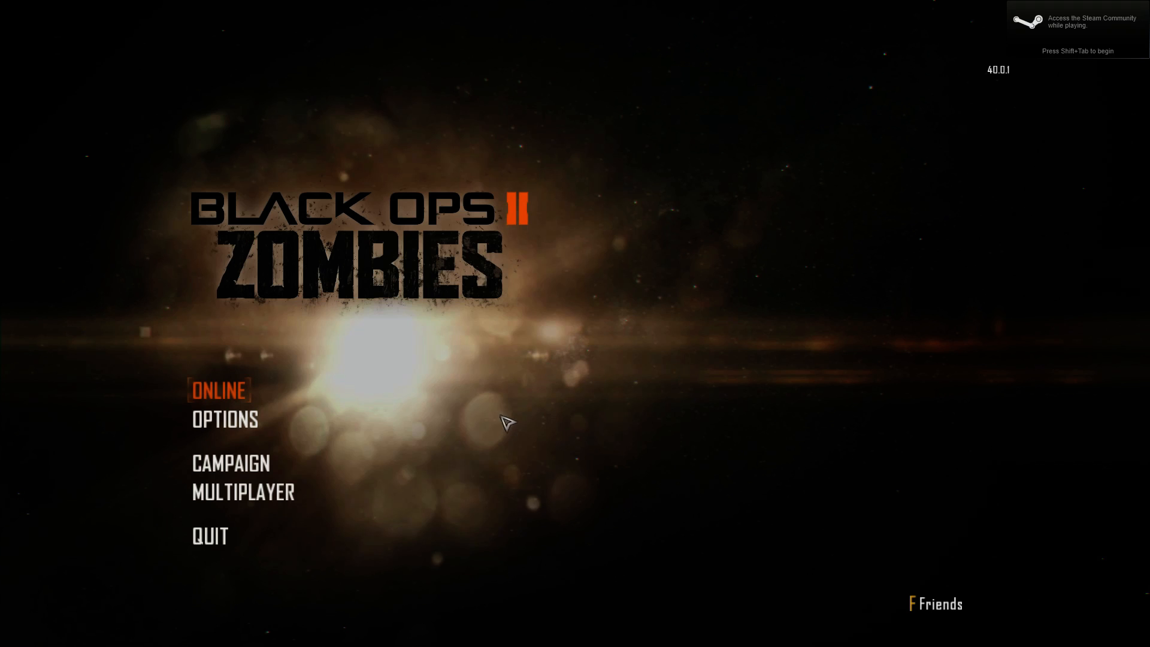
click(221, 391)
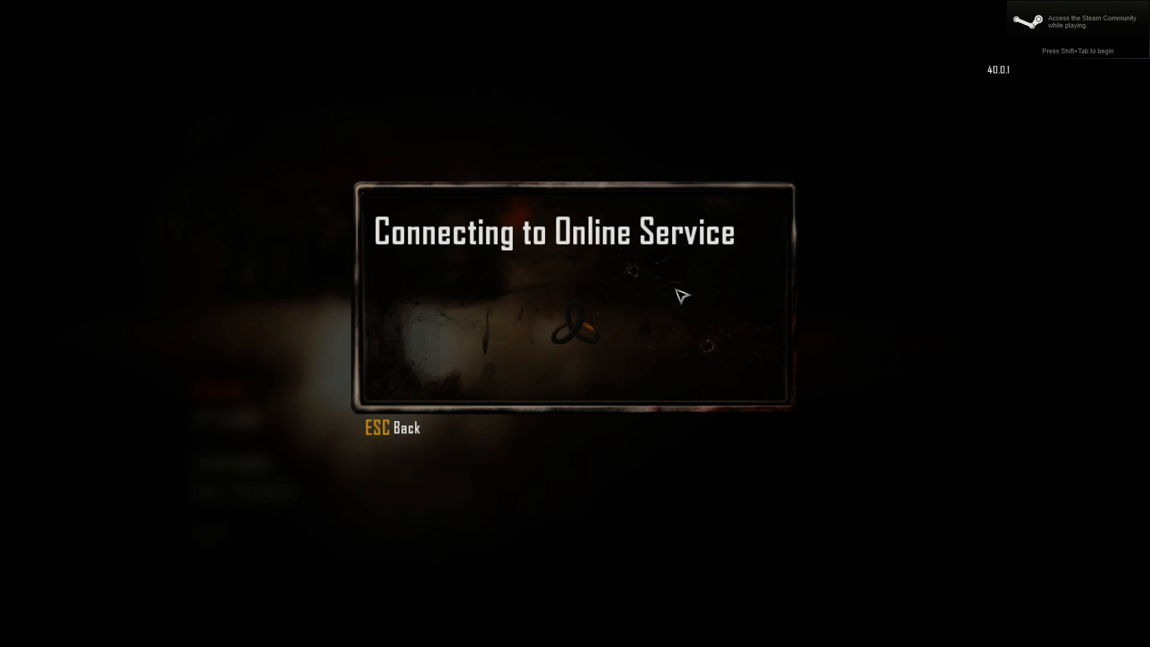
mouse_move(576, 320)
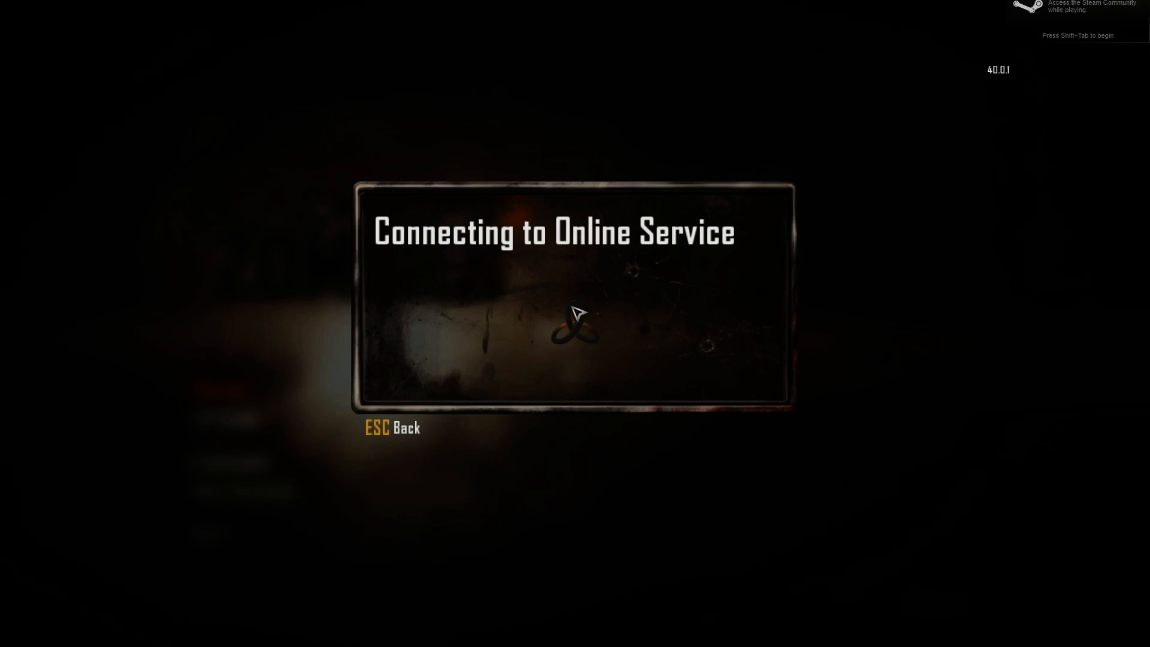
mouse_move(524, 351)
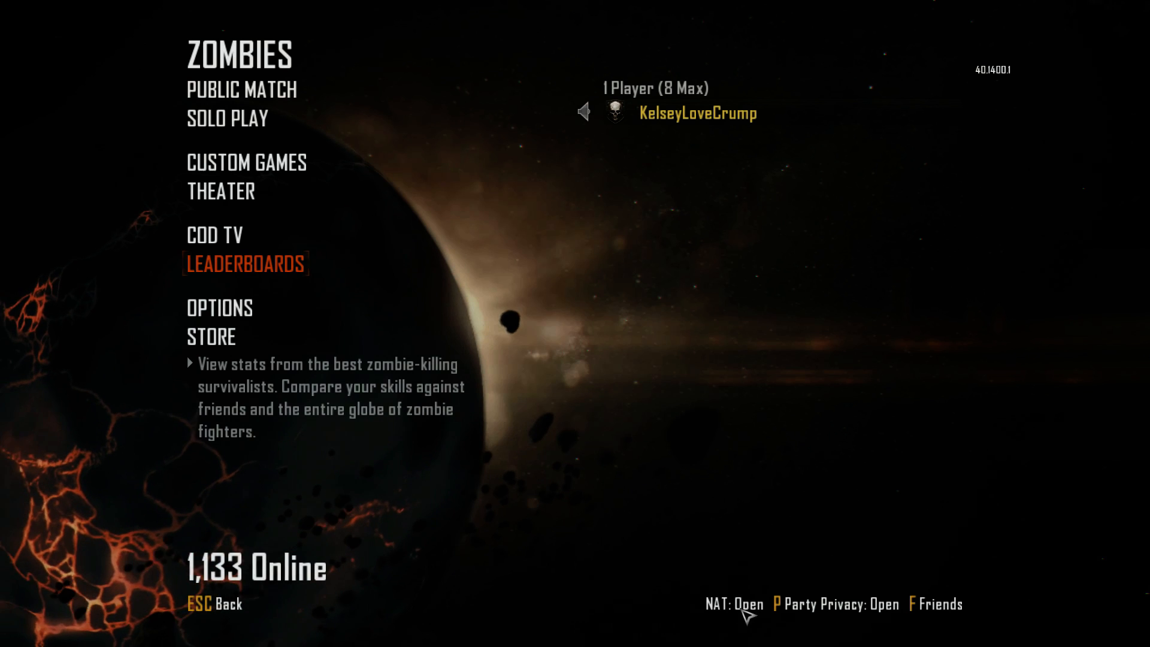
mouse_move(208, 346)
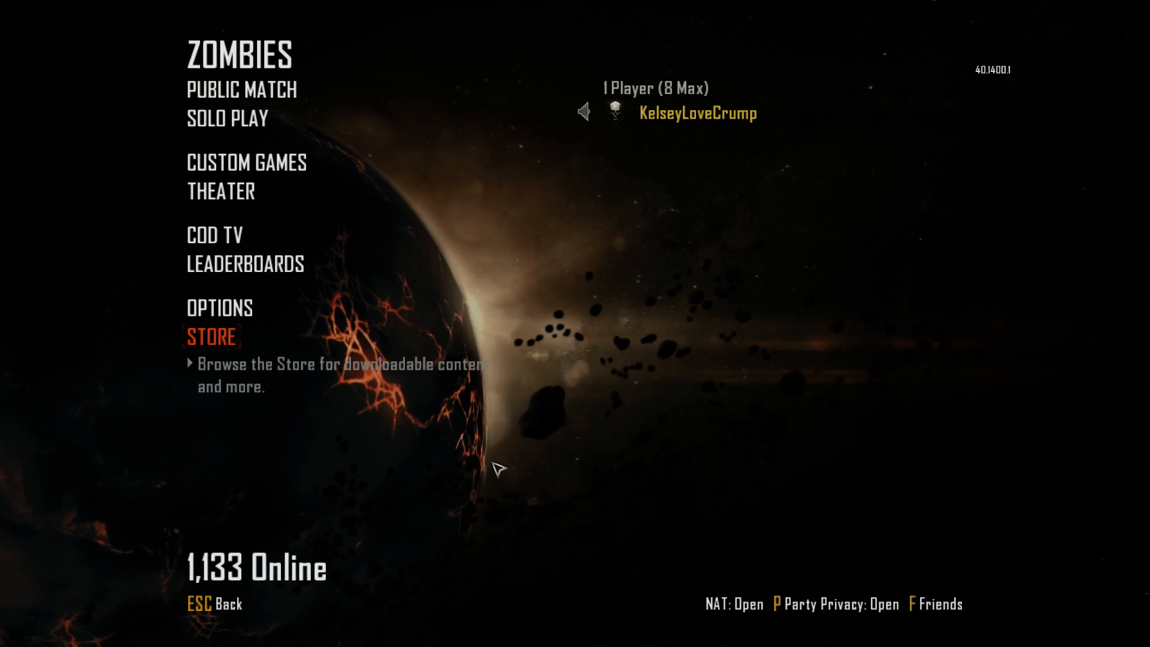
mouse_move(763, 590)
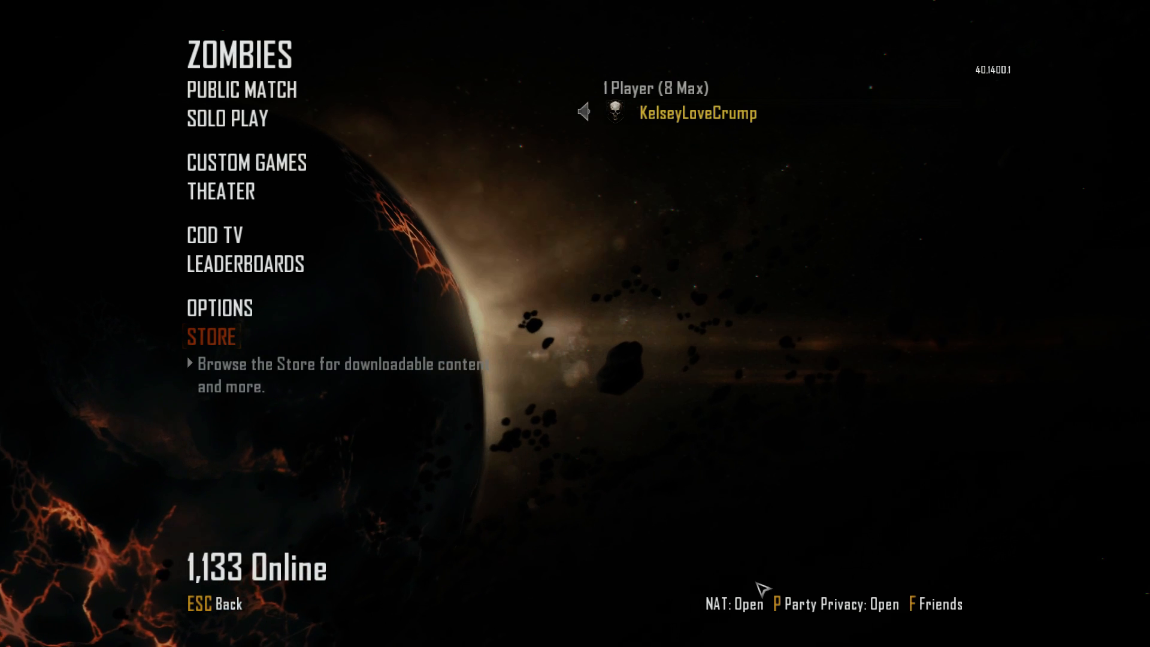